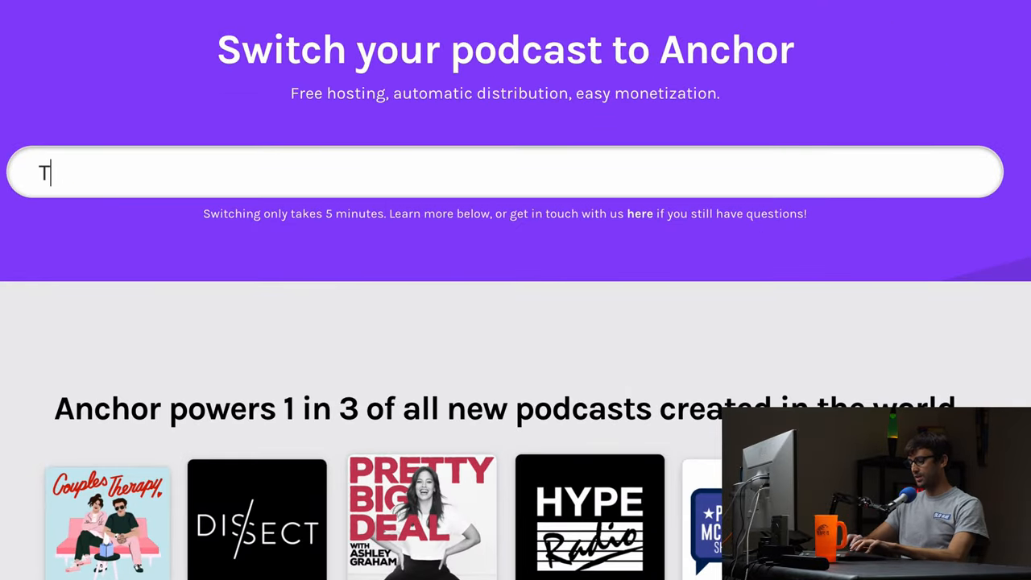
Search the Anchor switch page for 'The 4501 Podcast' to show its show card
text(he 405)
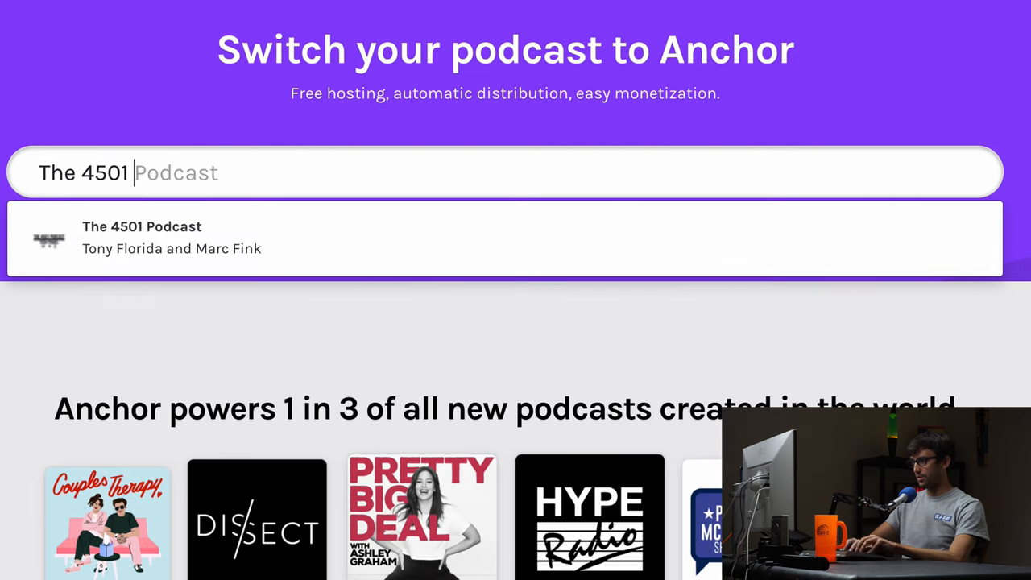
mouse_move(365, 248)
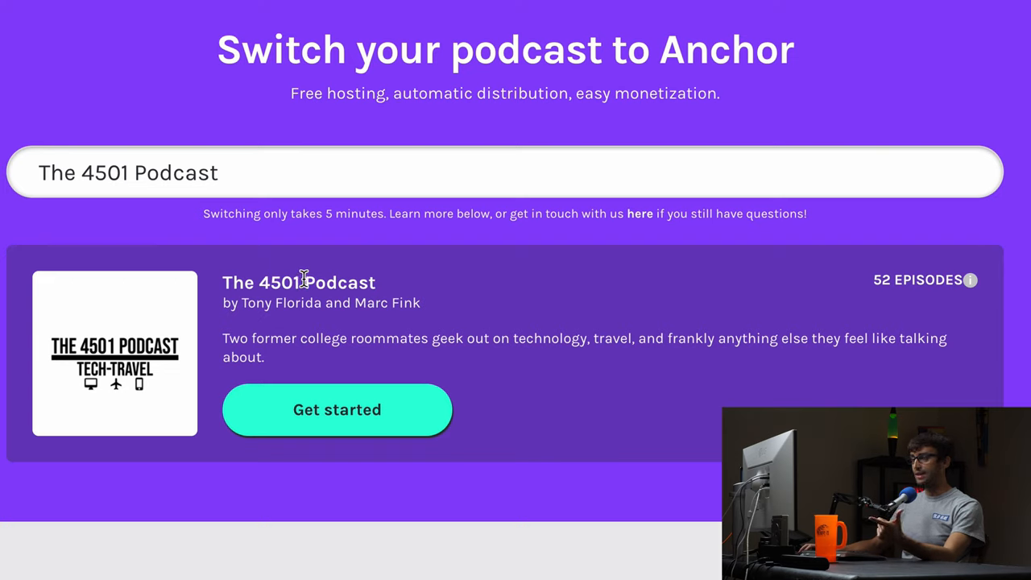
mouse_move(438, 335)
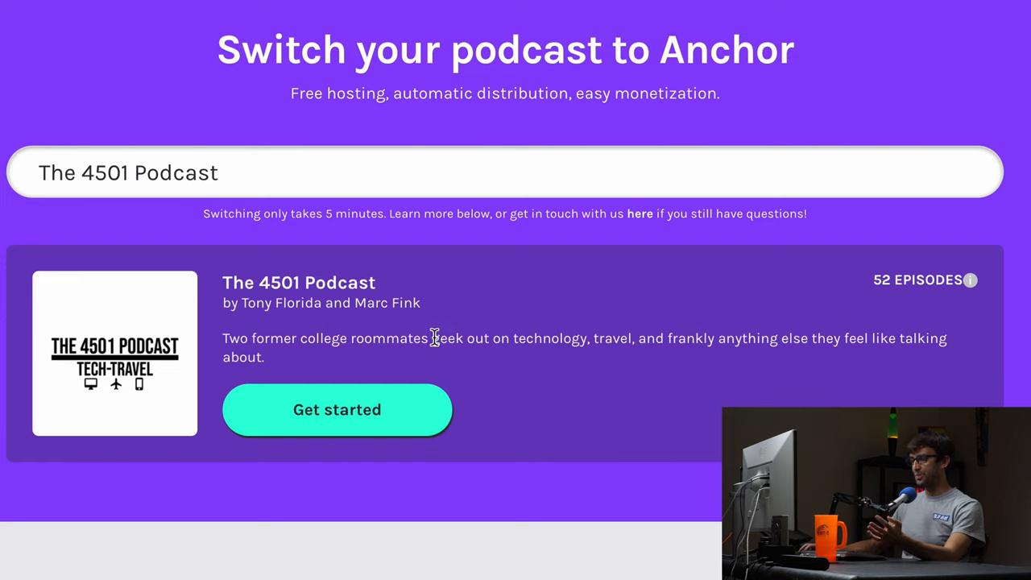
mouse_move(429, 334)
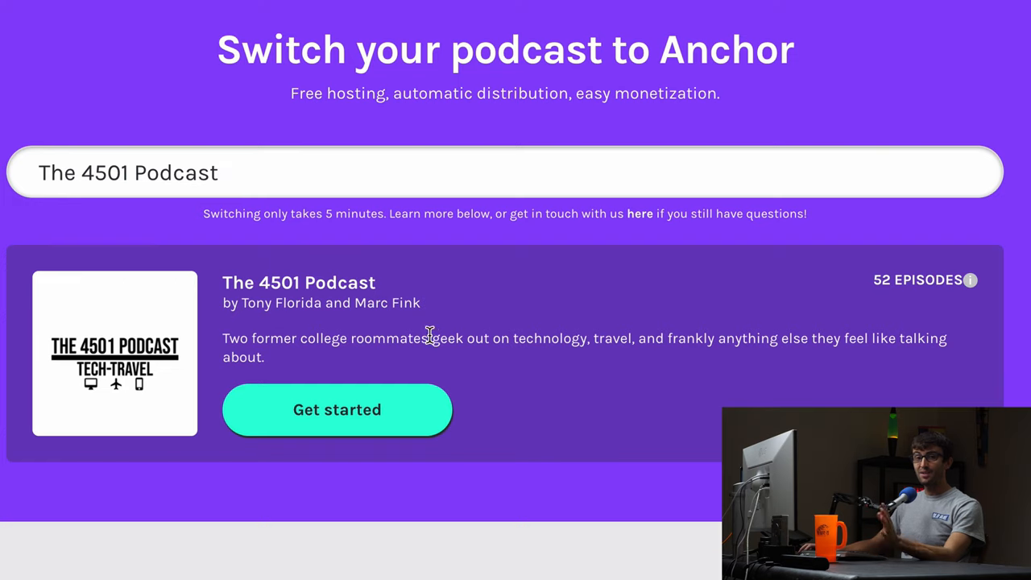
mouse_move(443, 356)
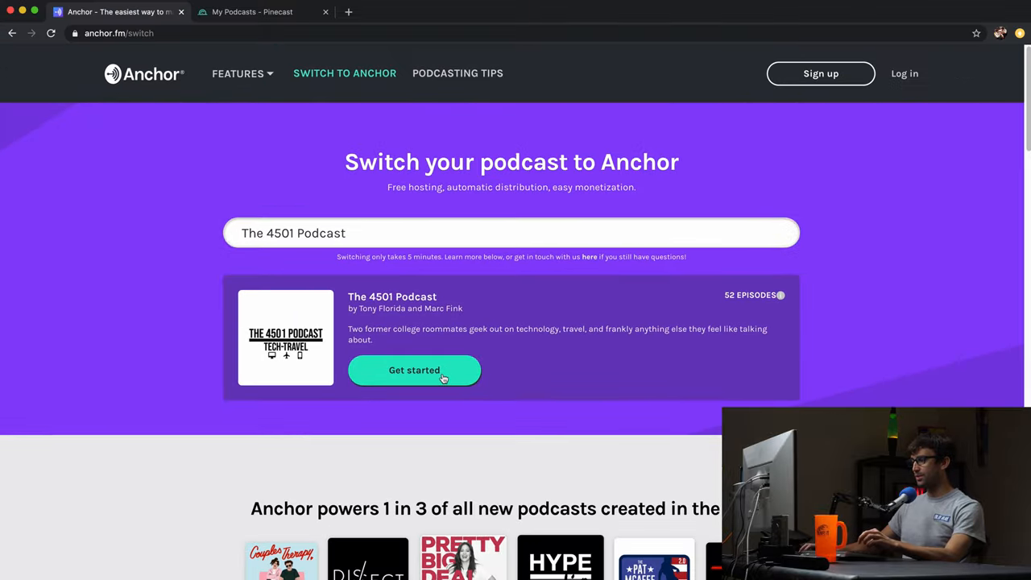
Sign up for Anchor as Tony Florida with the saved email, a password and reCAPTCHA
click(414, 369)
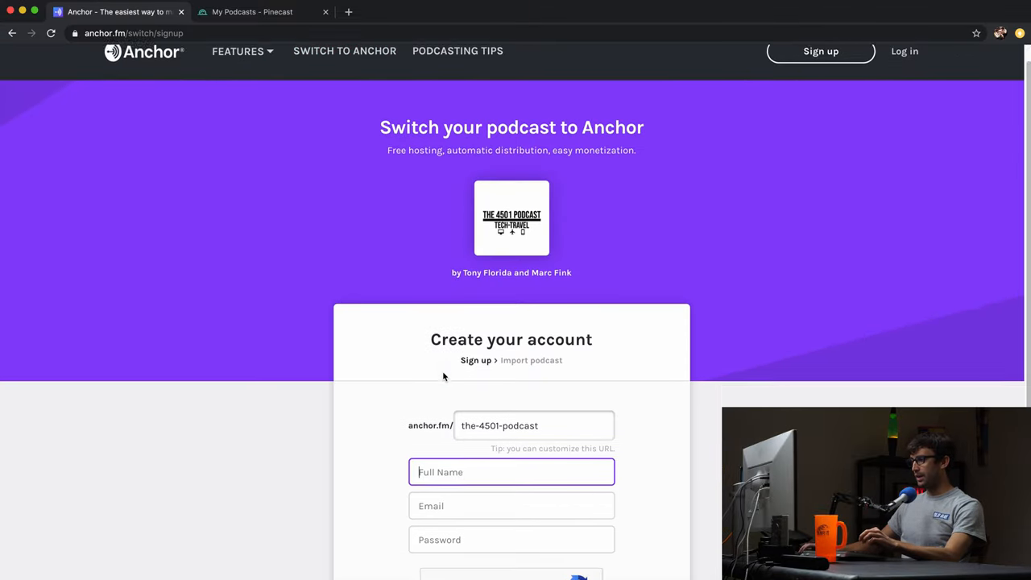
scroll(down, 3)
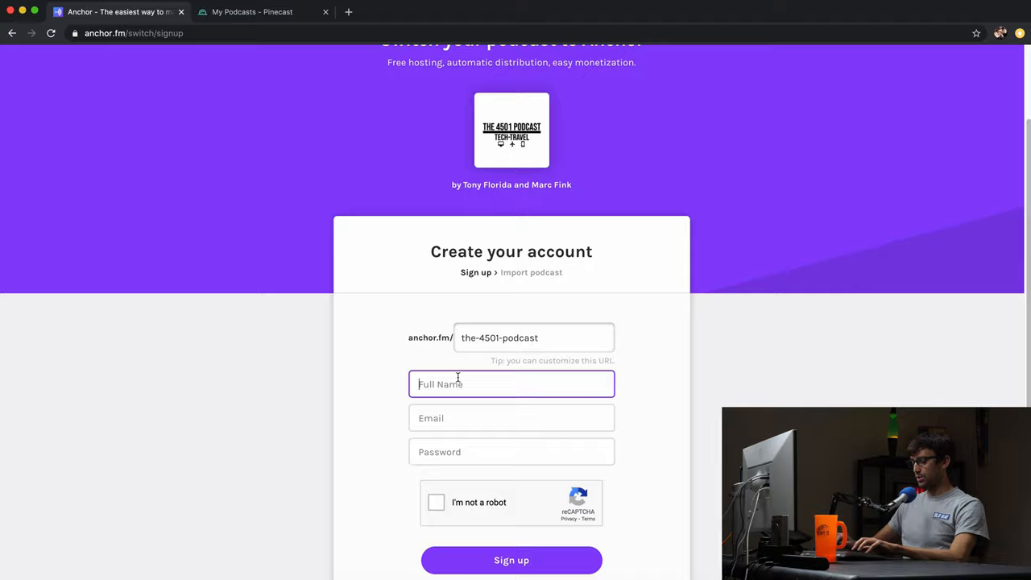
text(Tony Florida)
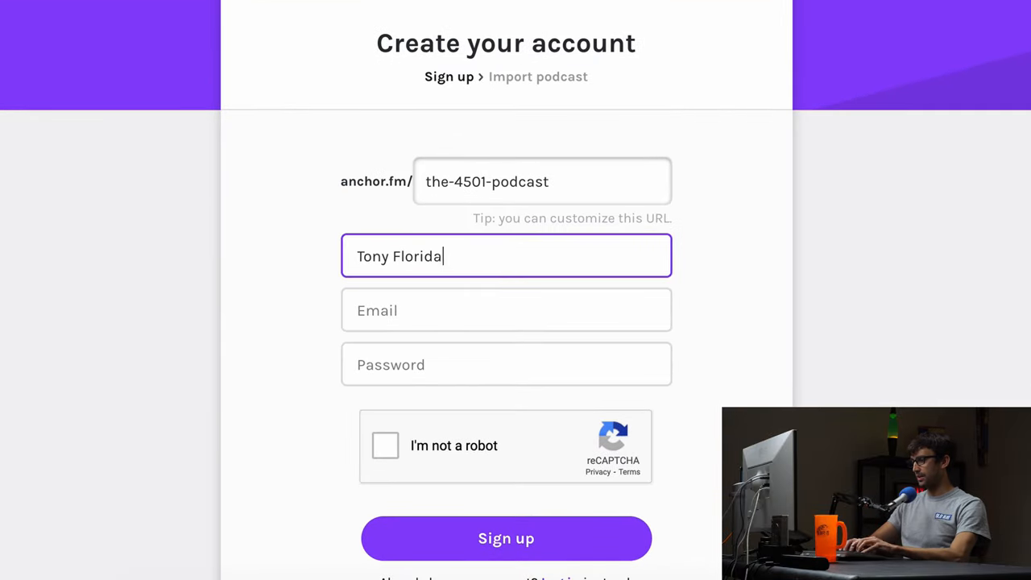
text(the)
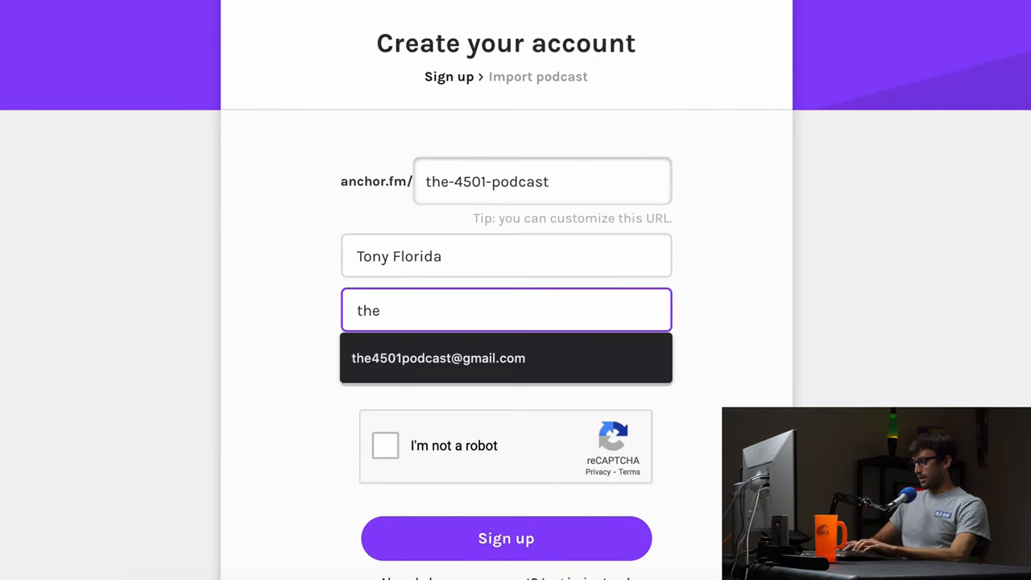
click(438, 359)
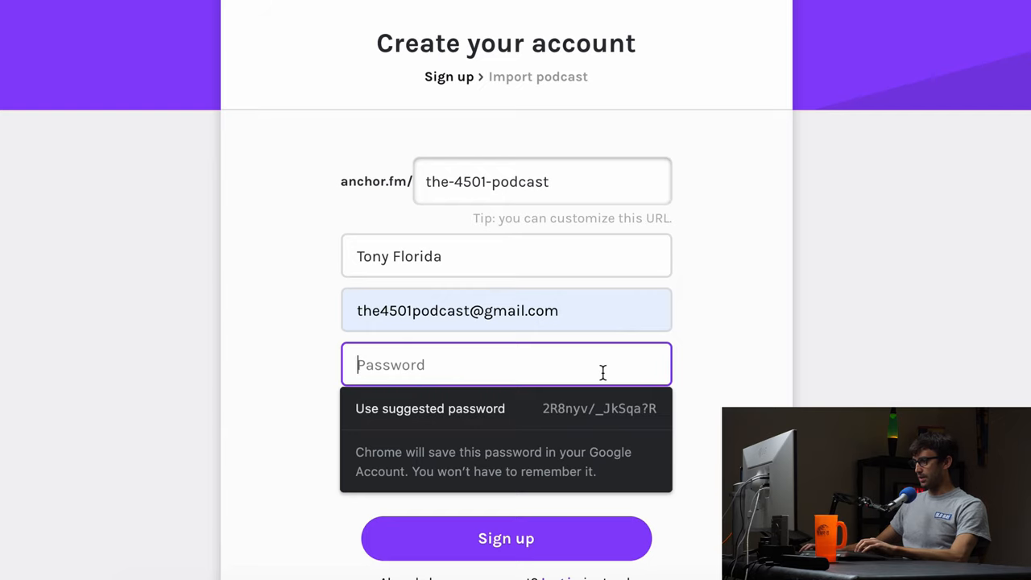
text(••)
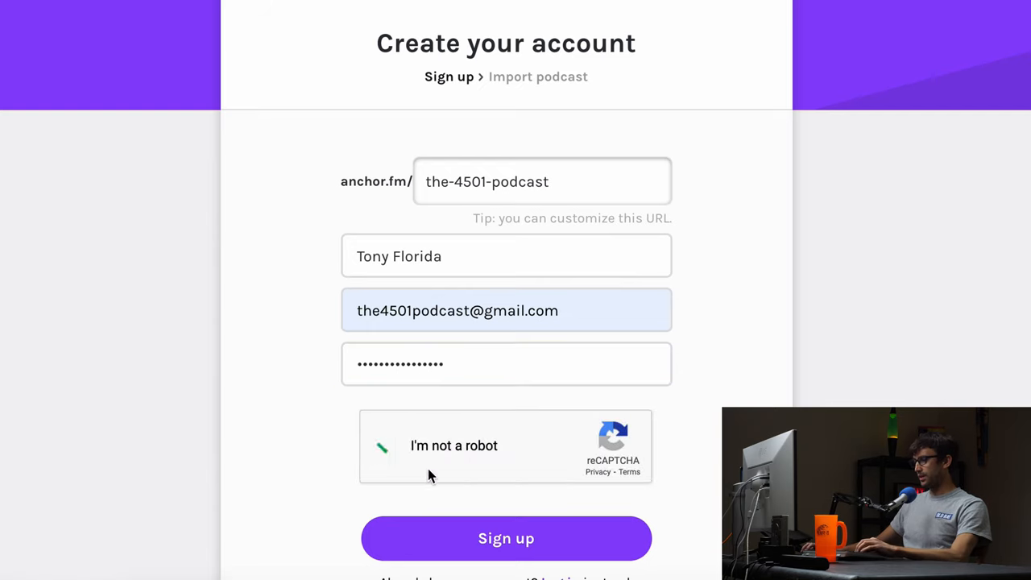
click(387, 446)
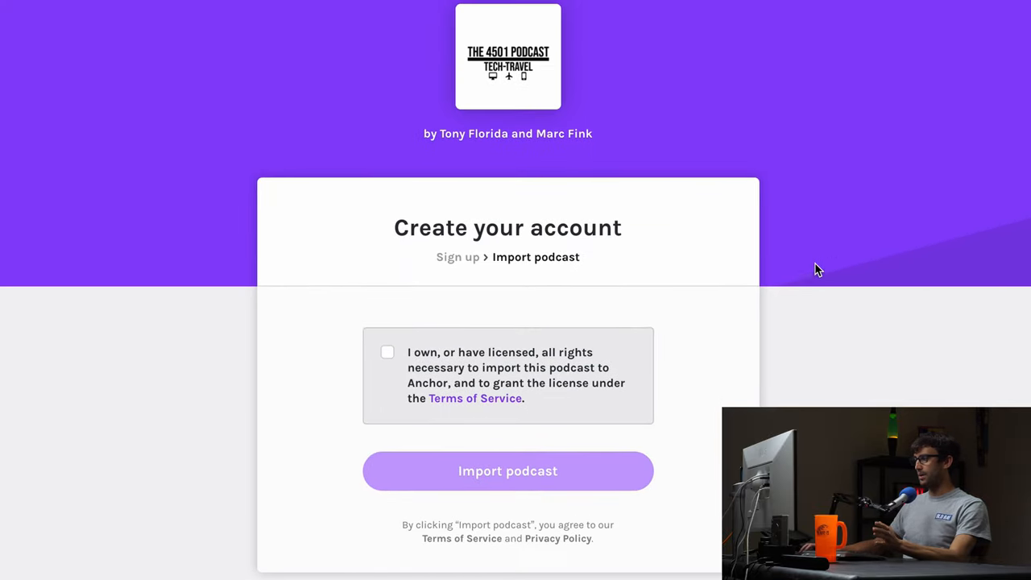
mouse_move(423, 362)
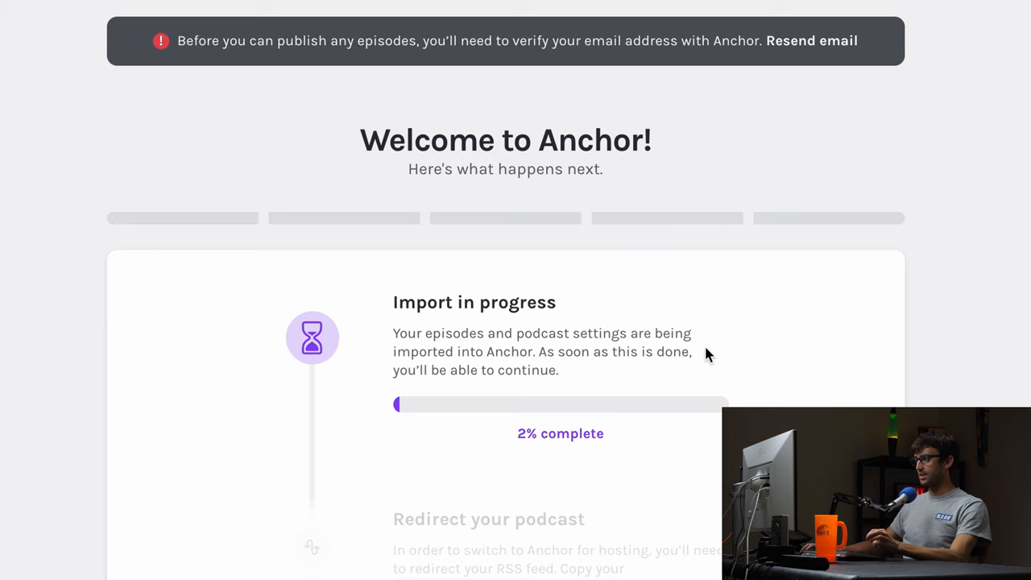
mouse_move(703, 368)
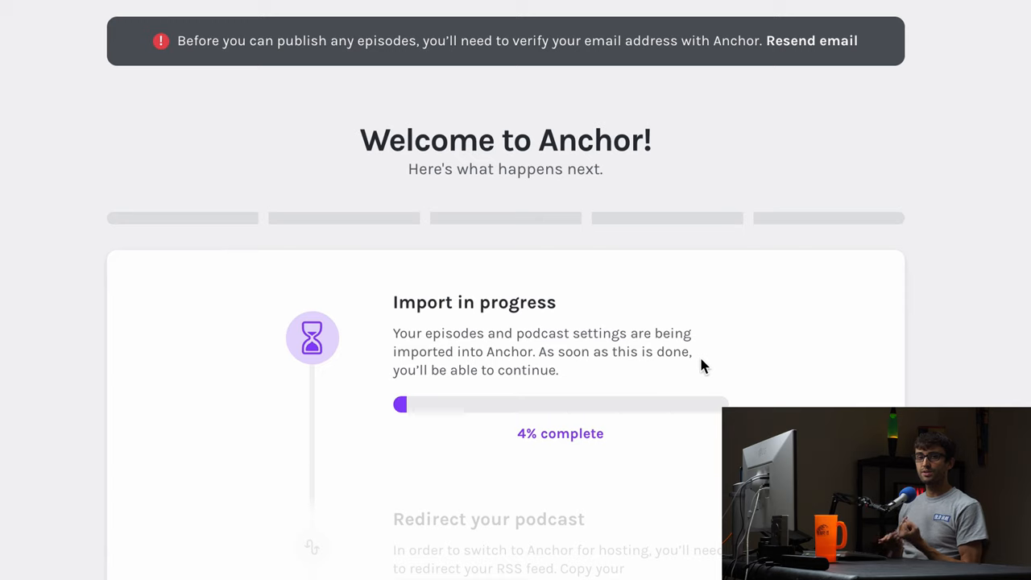
mouse_move(695, 288)
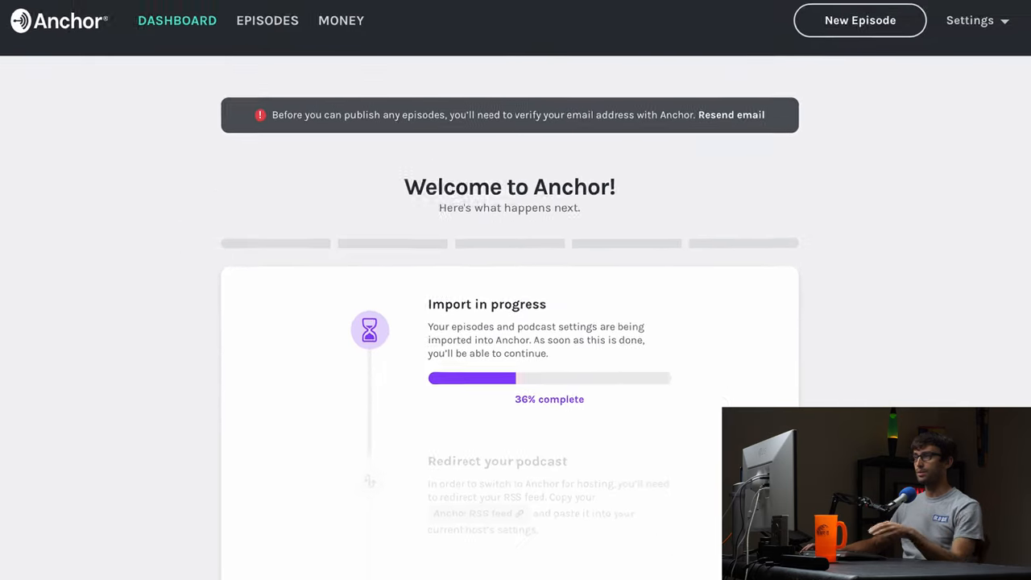
Read Matt's Pinecast support reply about the feed redirect, then open The 4501 Podcast dashboard
click(256, 11)
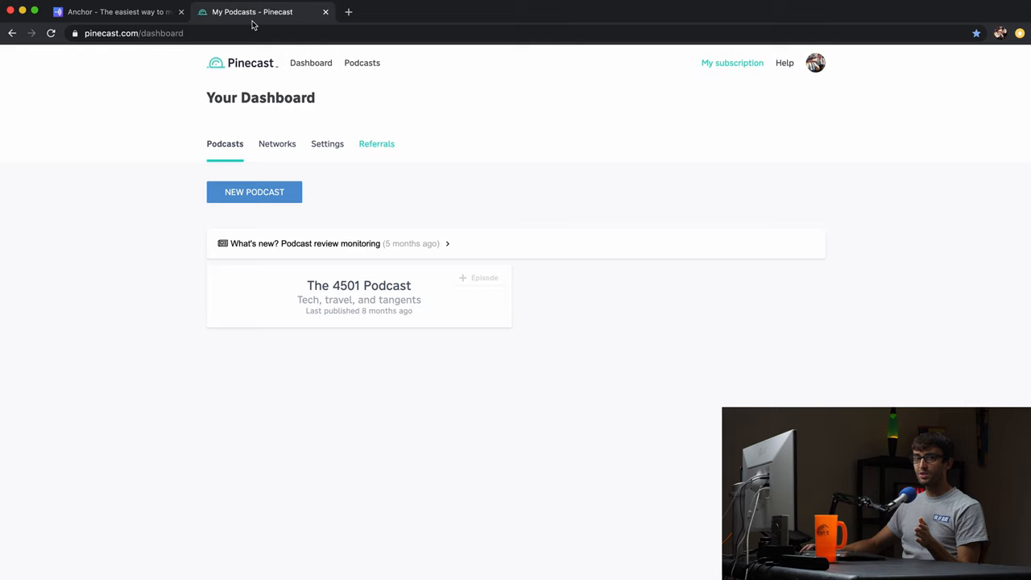
mouse_move(248, 29)
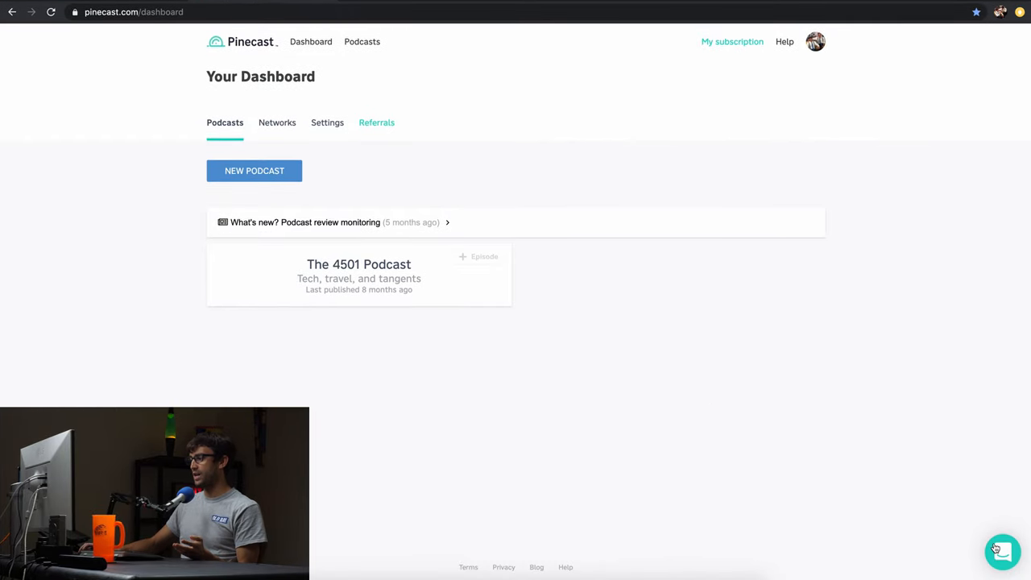
click(1001, 551)
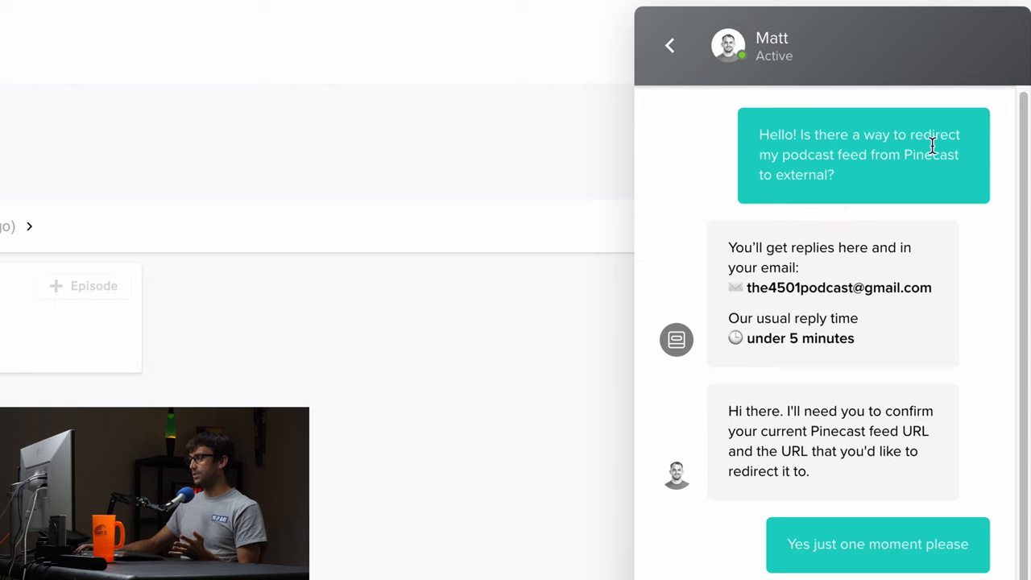
mouse_move(759, 200)
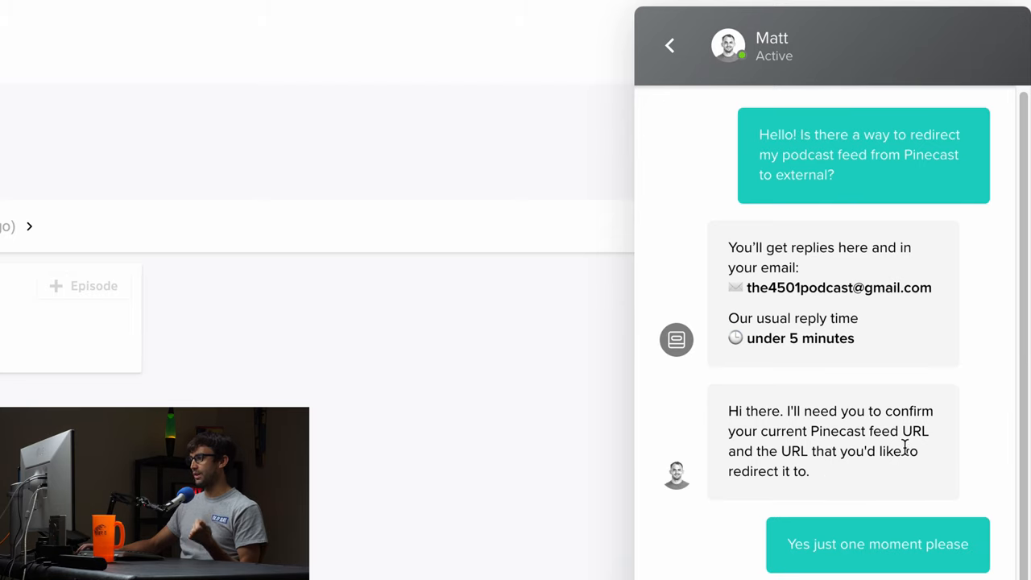
mouse_move(621, 442)
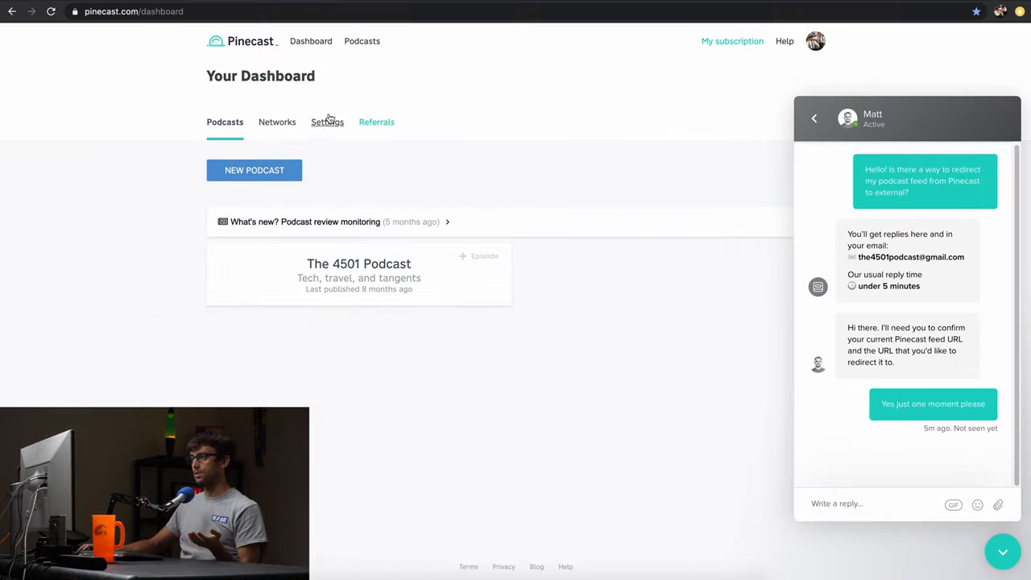
click(358, 263)
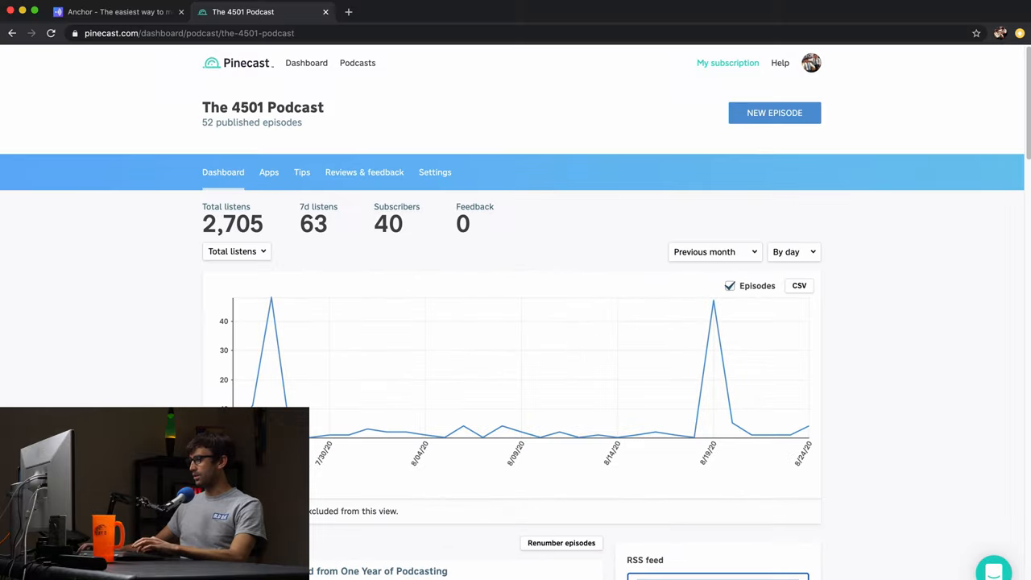
Send the current Pinecast feed URL in the support conversation and return to Anchor
click(993, 568)
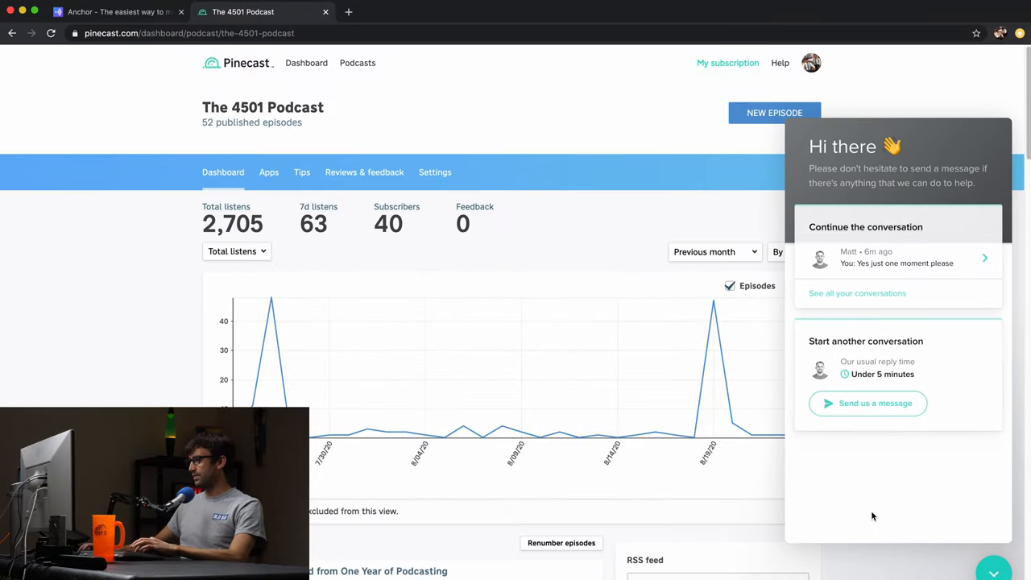
click(897, 258)
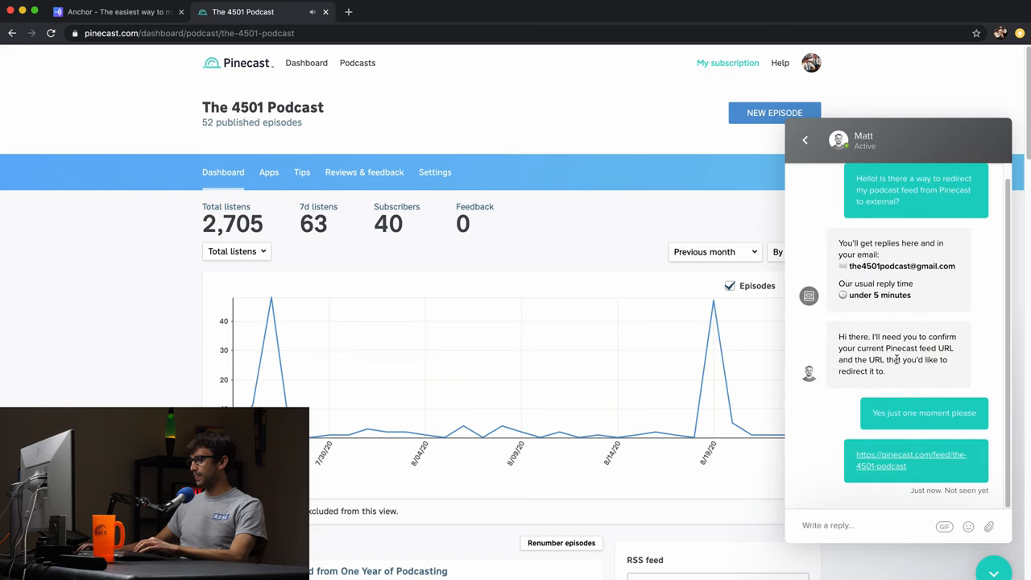
mouse_move(929, 378)
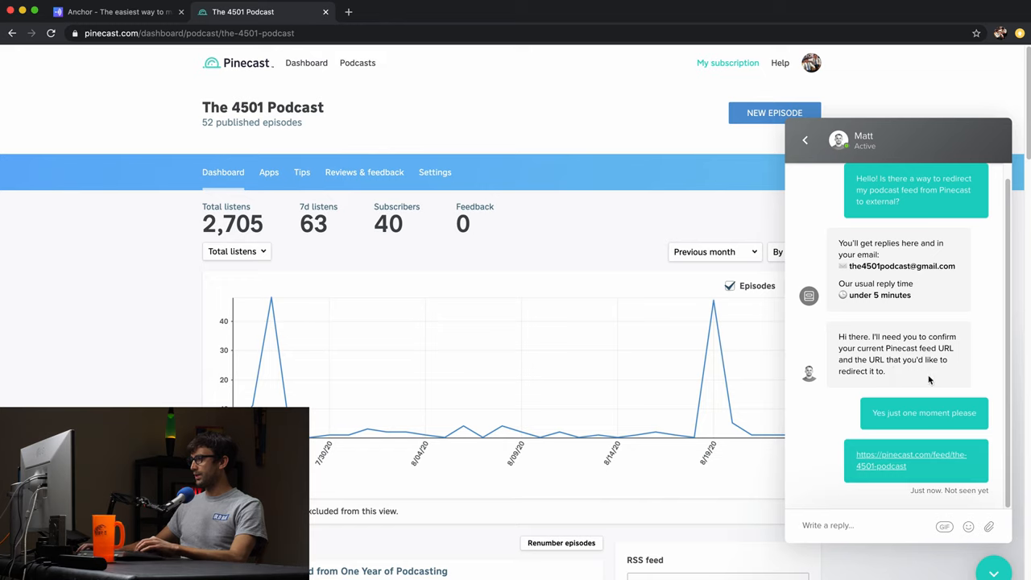
click(121, 12)
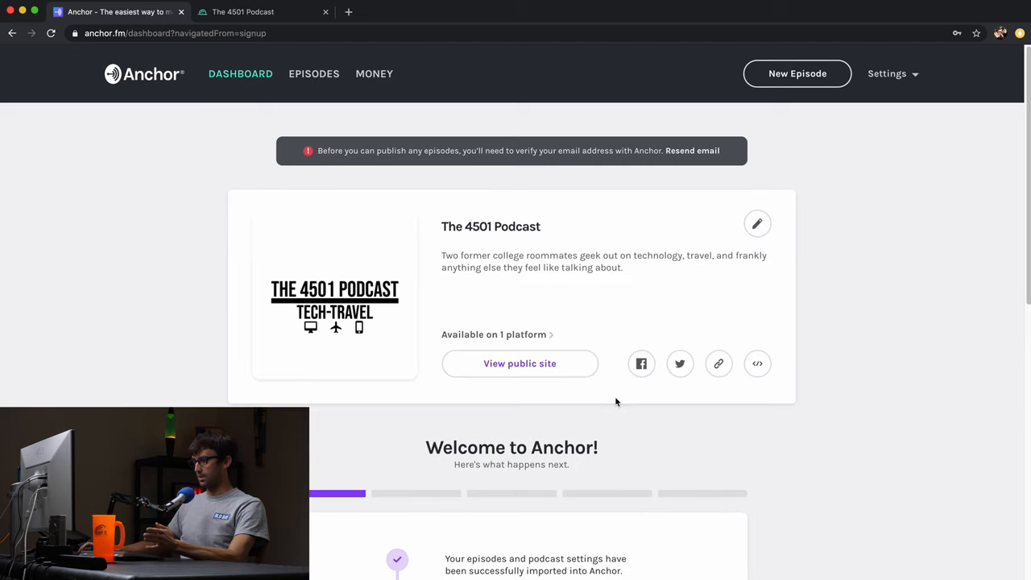
Confirm the import in the Welcome checklist, view the redirect help article, and copy the Anchor RSS URL
scroll(down, 3)
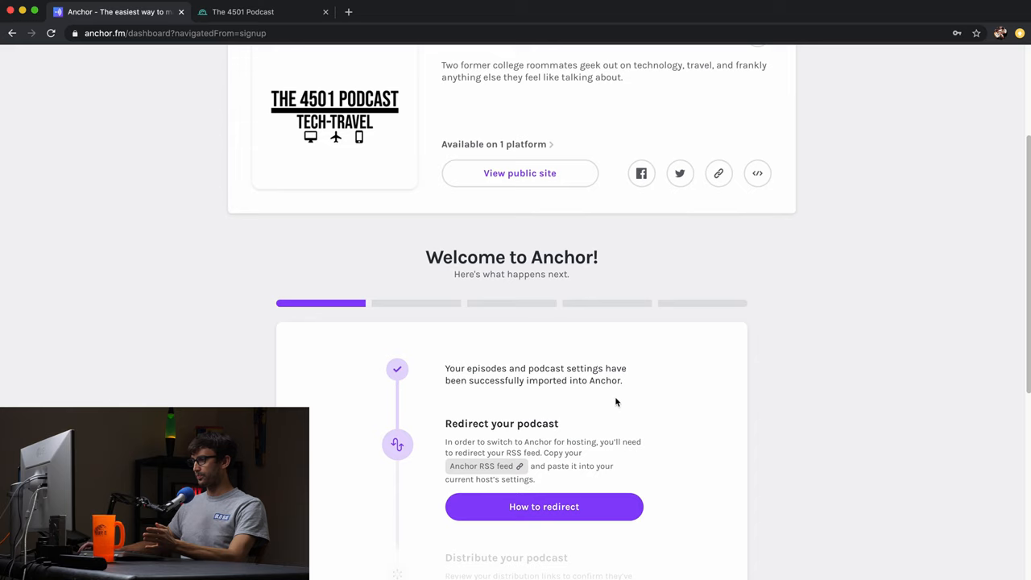
scroll(down, 3)
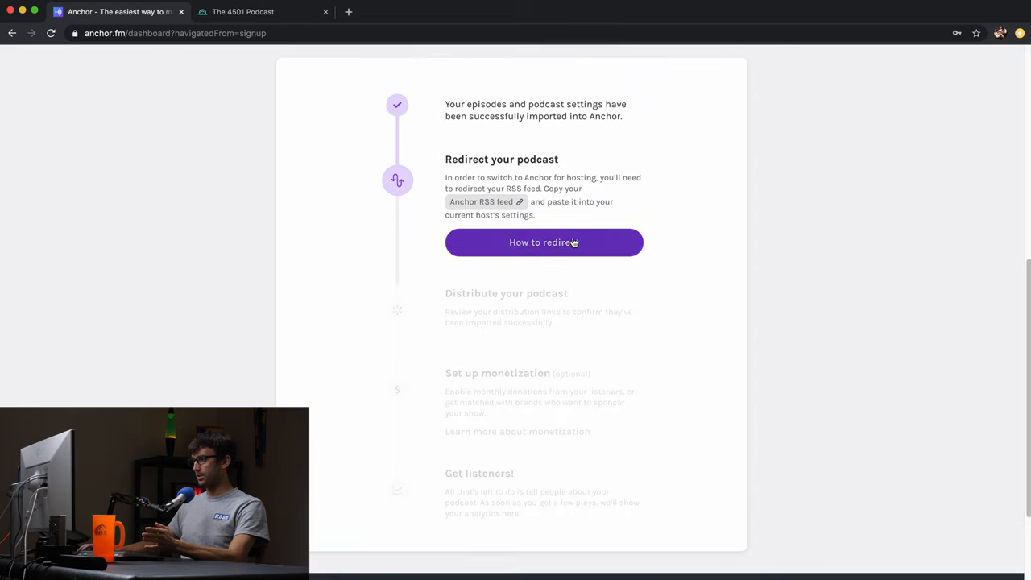
click(543, 243)
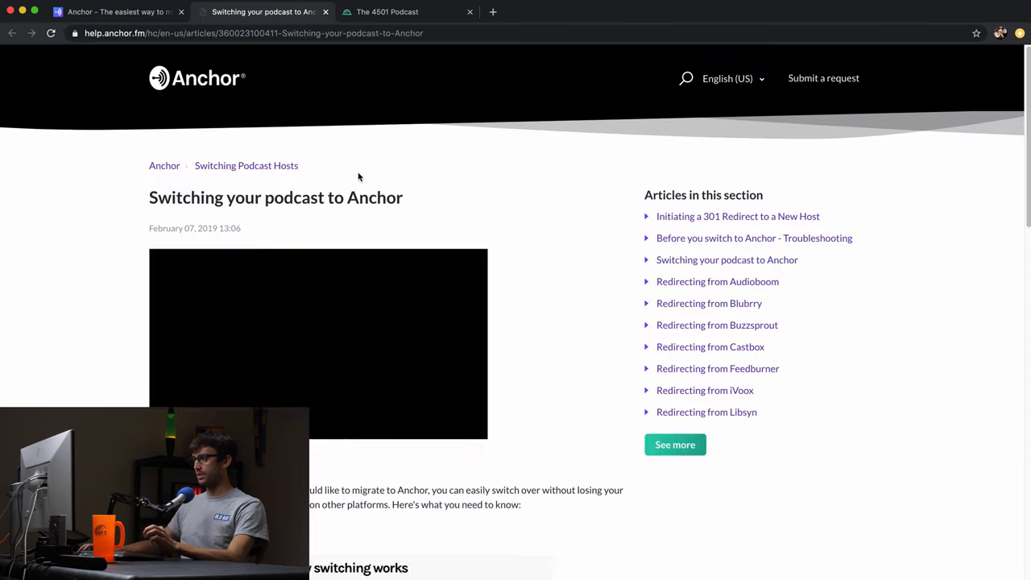
click(113, 12)
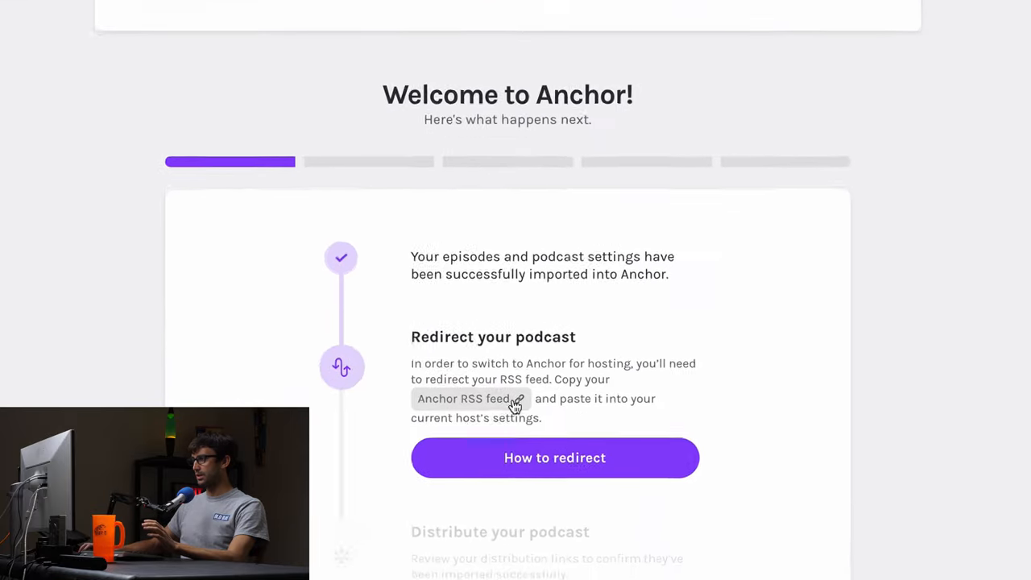
click(471, 398)
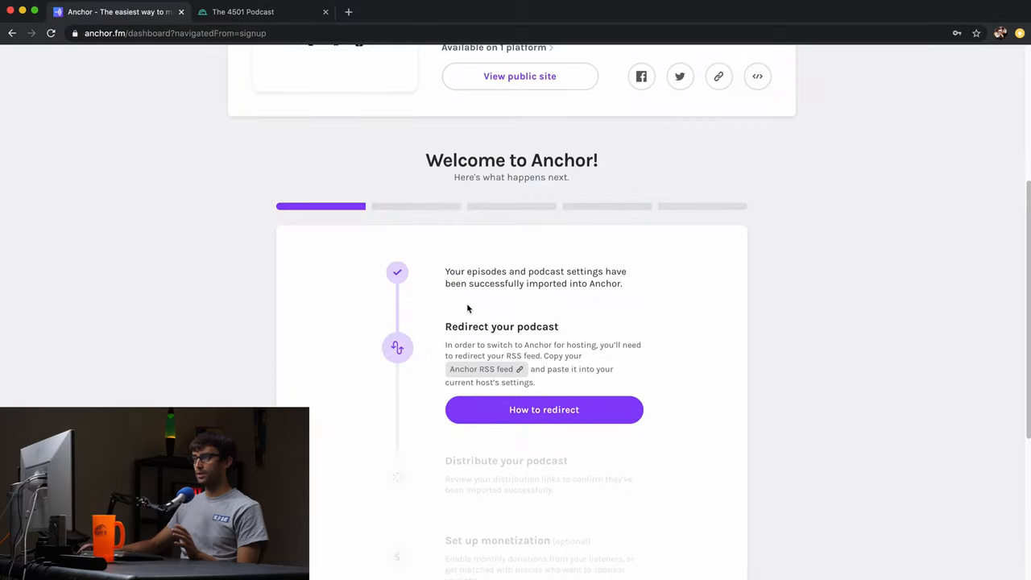
Open The 4501 Podcast's public Anchor page, listing episodes #51 and #50, in a new tab
scroll(down, 3)
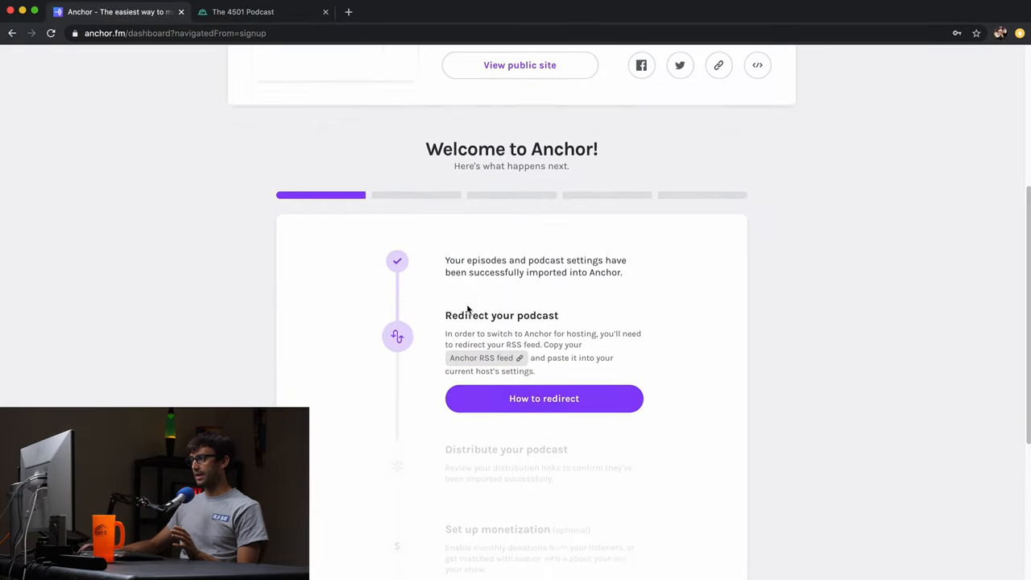
scroll(up, 3)
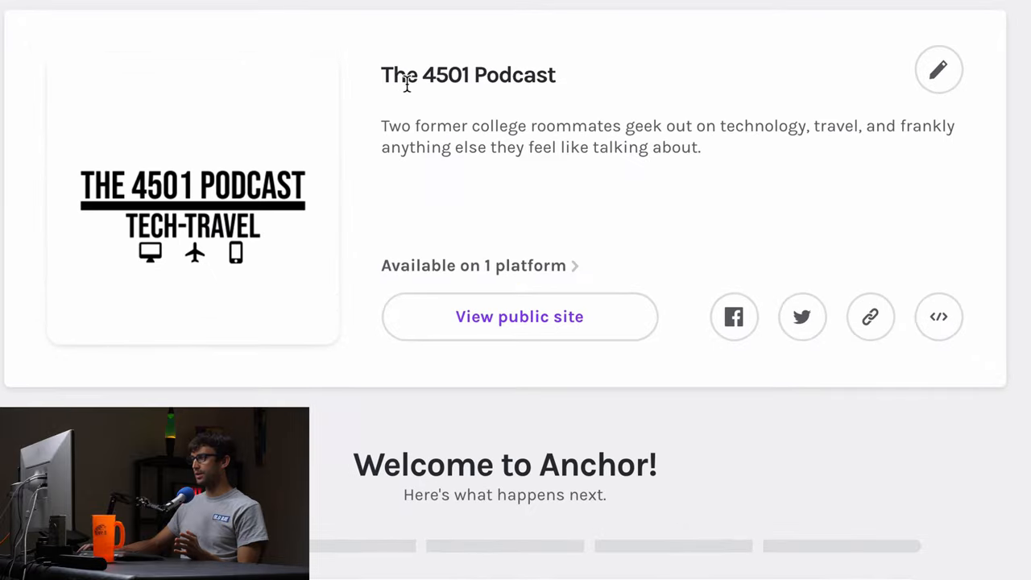
mouse_move(382, 119)
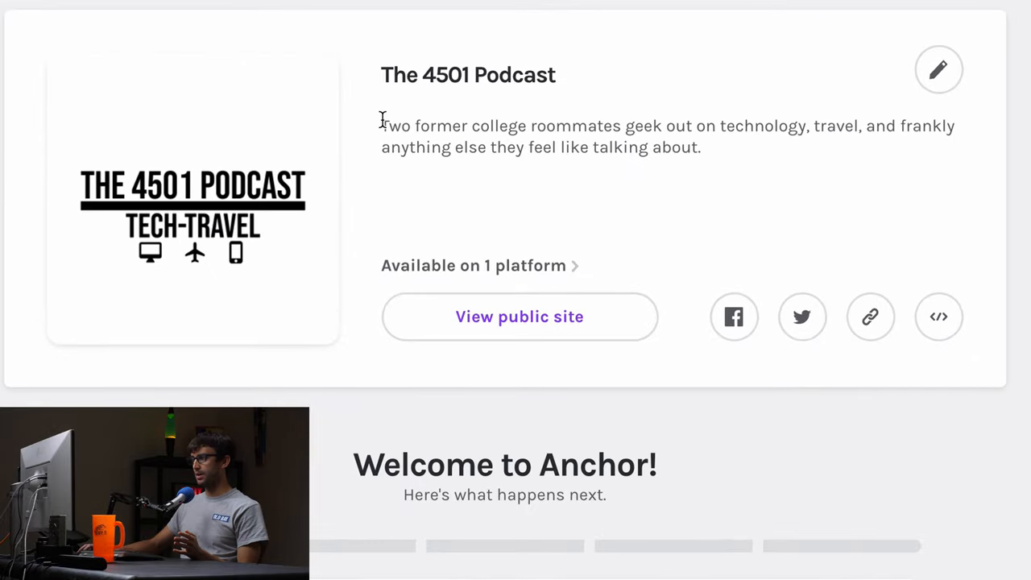
drag(381, 125, 701, 146)
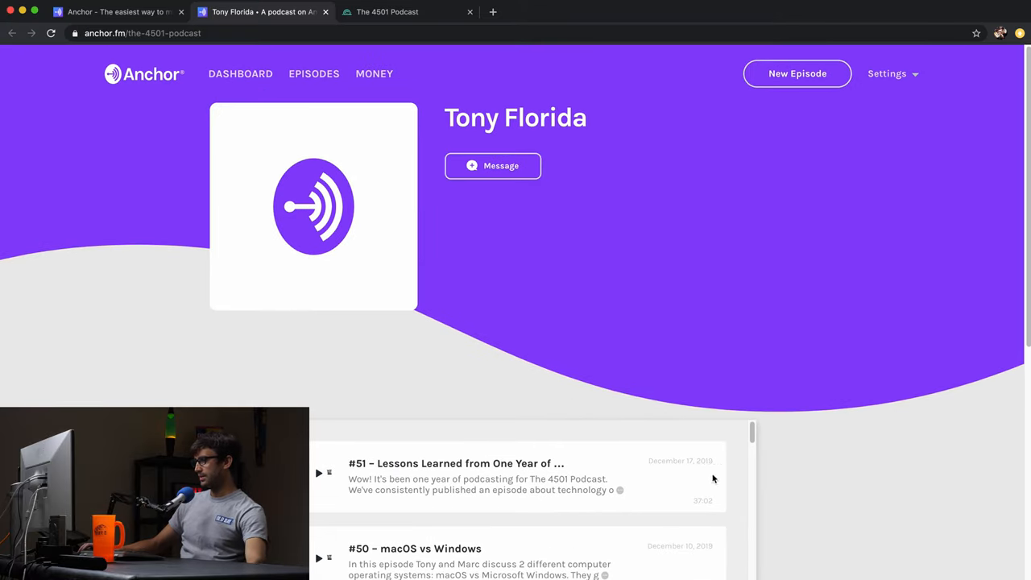
mouse_move(624, 255)
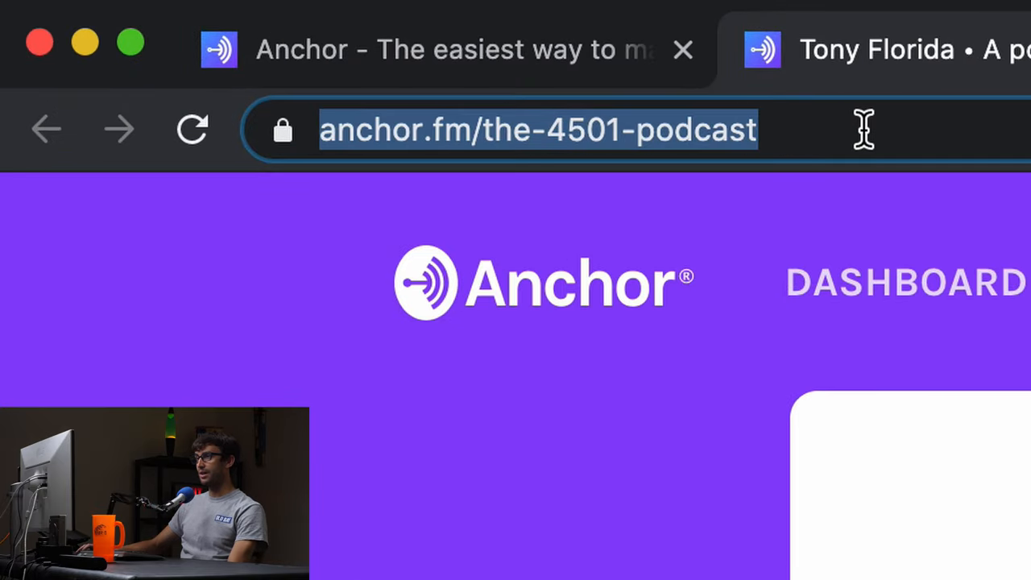
mouse_move(502, 137)
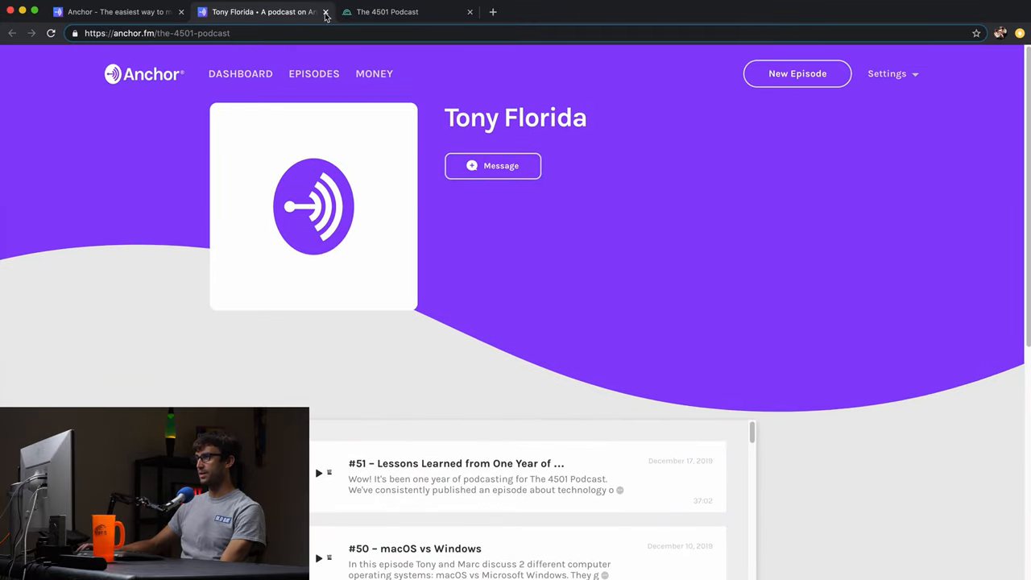
Close the public page tab to return to The 4501 Podcast dashboard
click(325, 12)
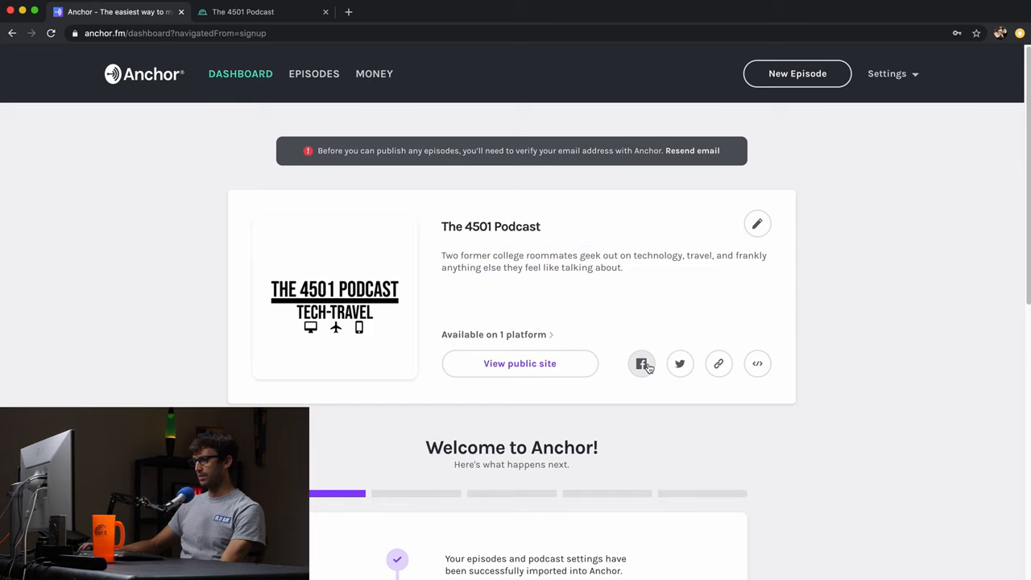
click(640, 363)
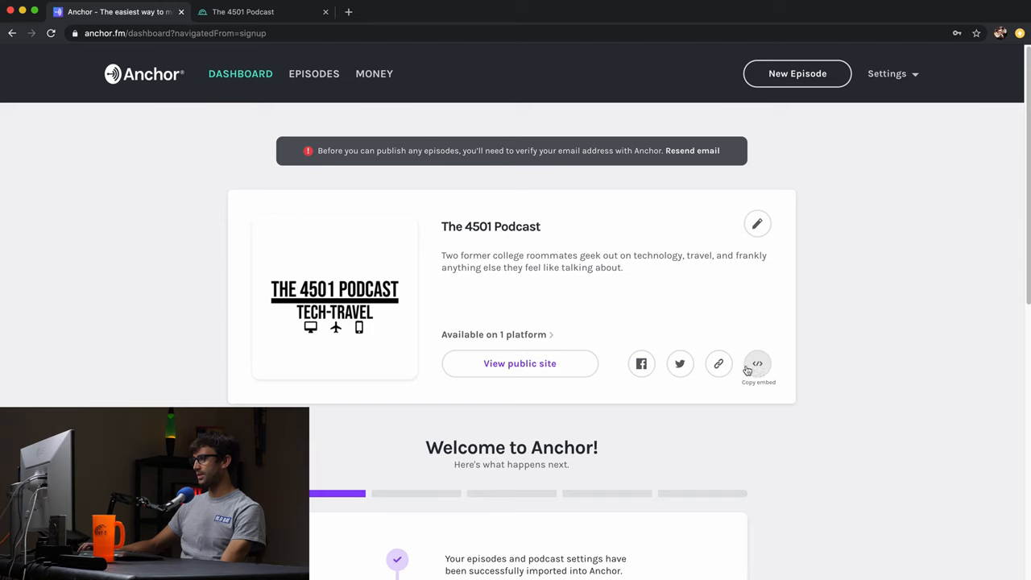
scroll(down, 3)
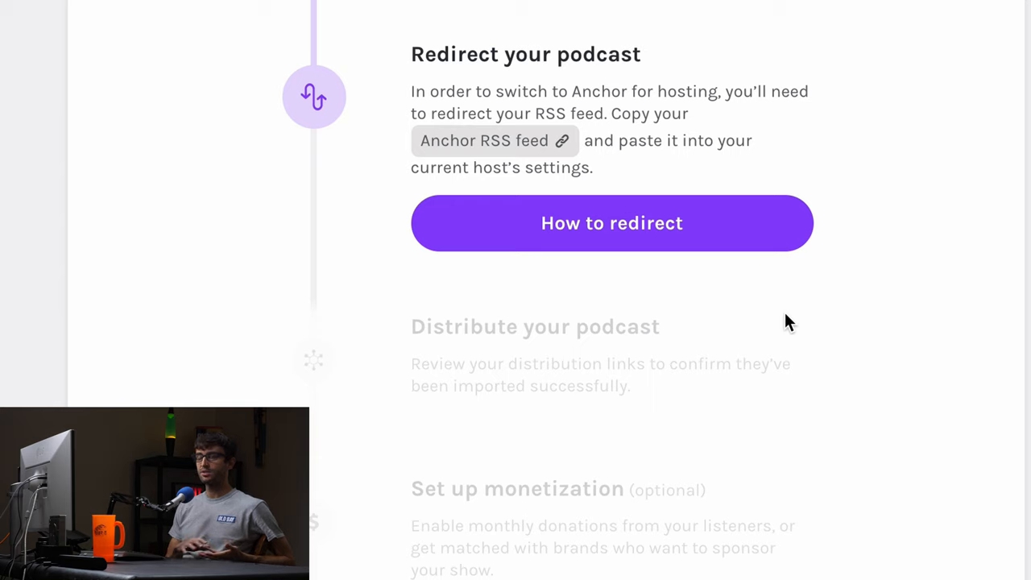
mouse_move(780, 367)
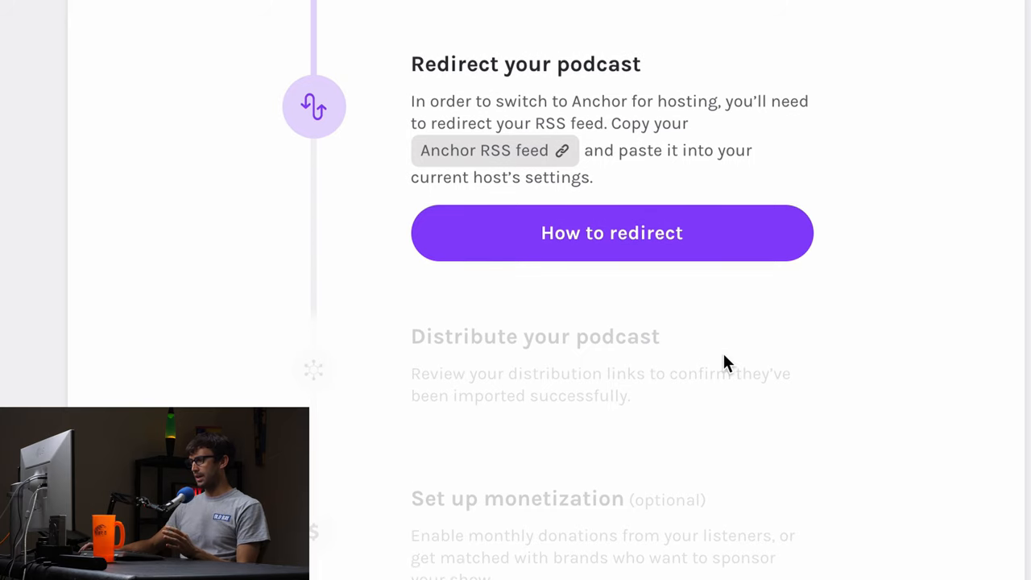
scroll(down, 3)
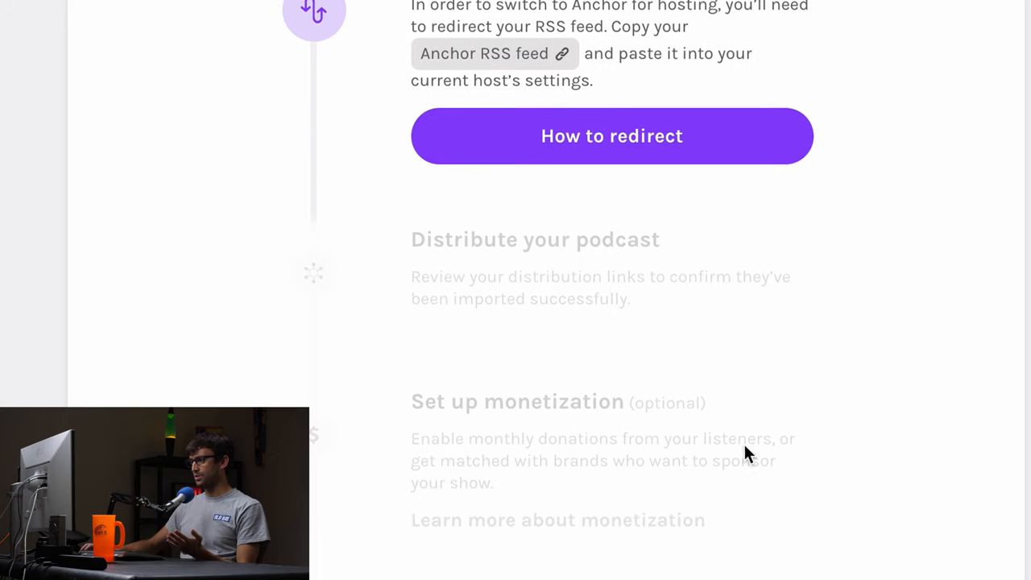
scroll(up, 3)
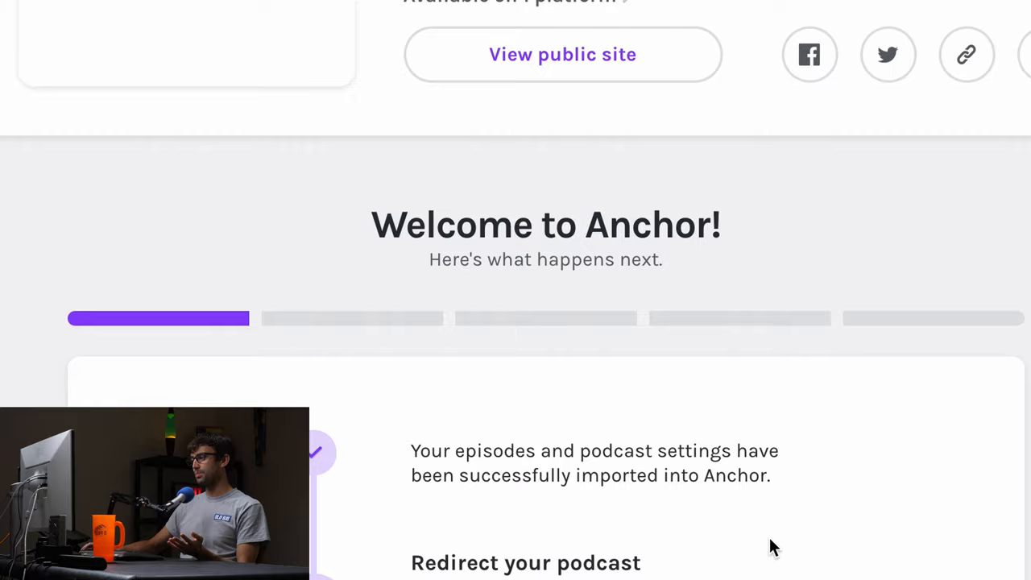
scroll(up, 3)
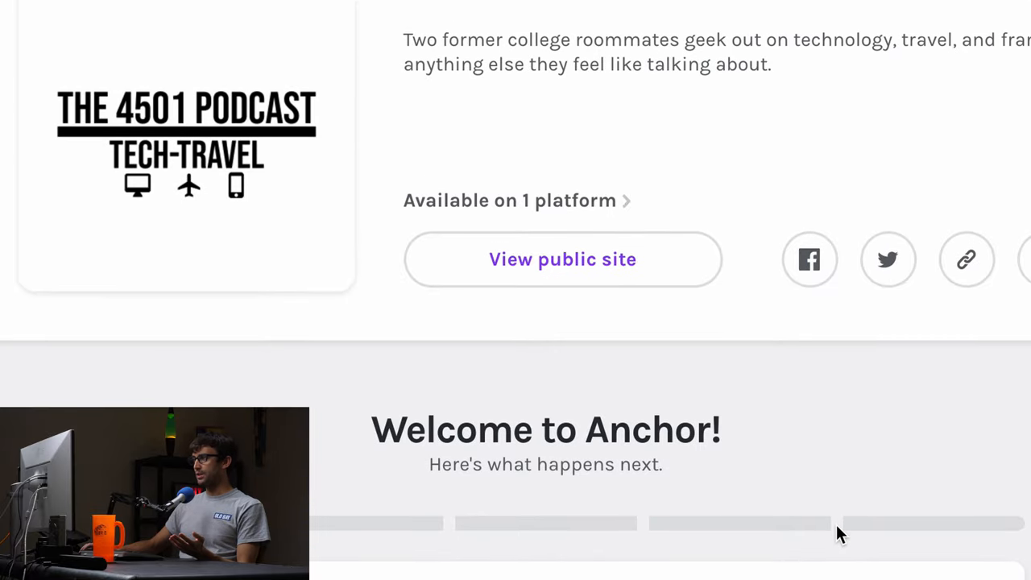
scroll(down, 3)
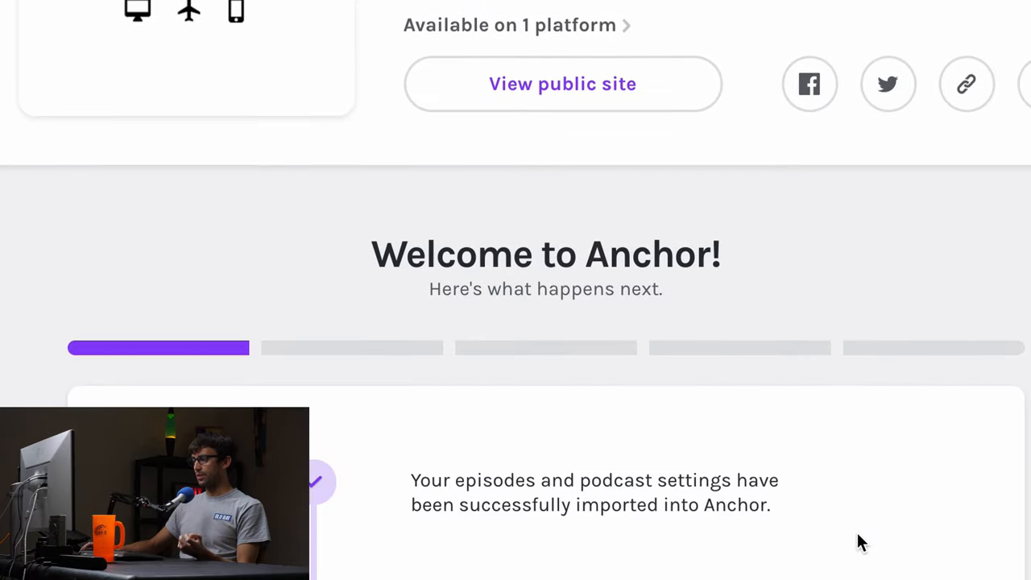
click(249, 12)
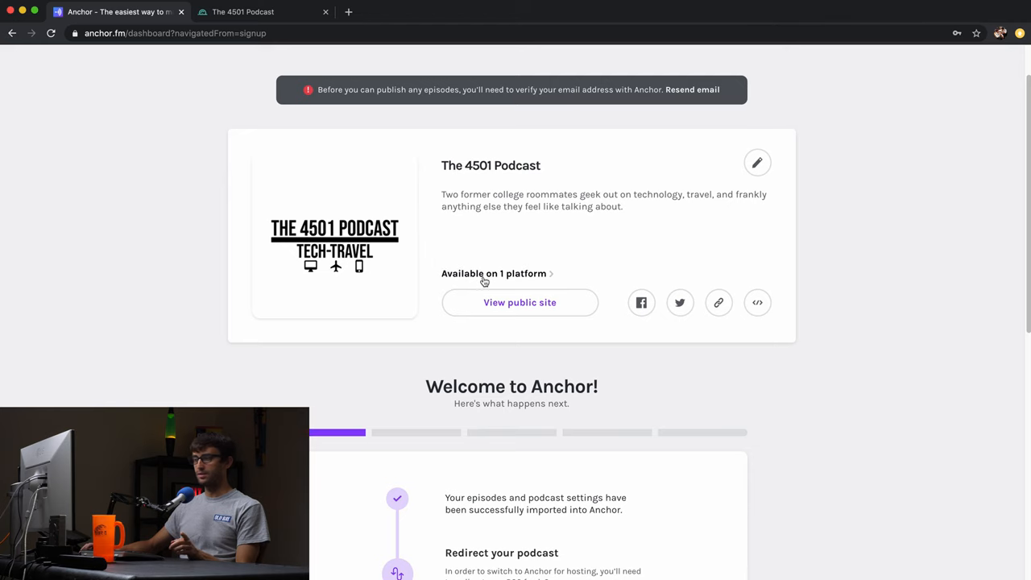
scroll(down, 3)
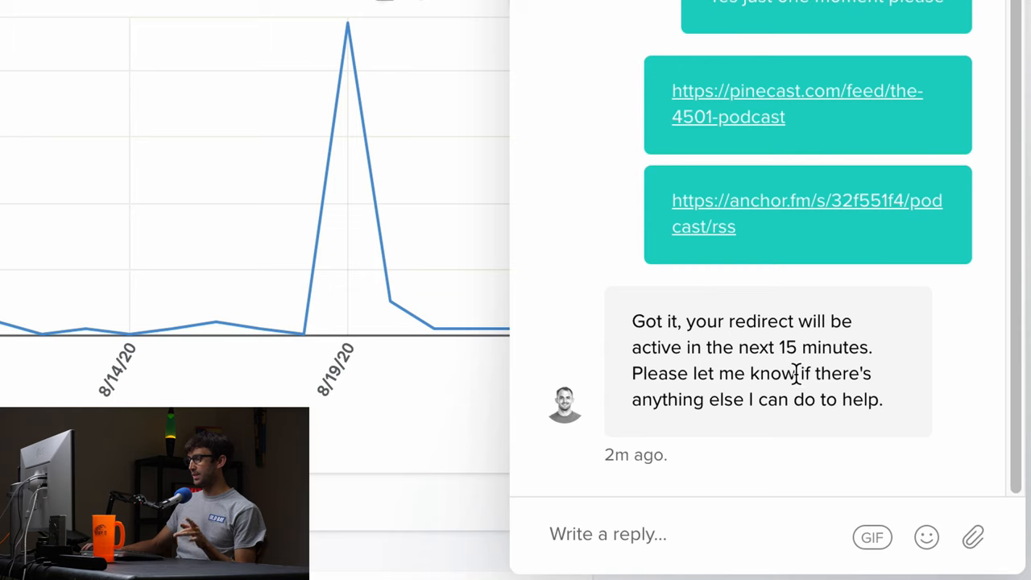
Type a 'Thank you M…' reply to Matt in the Pinecast support chat
text(T)
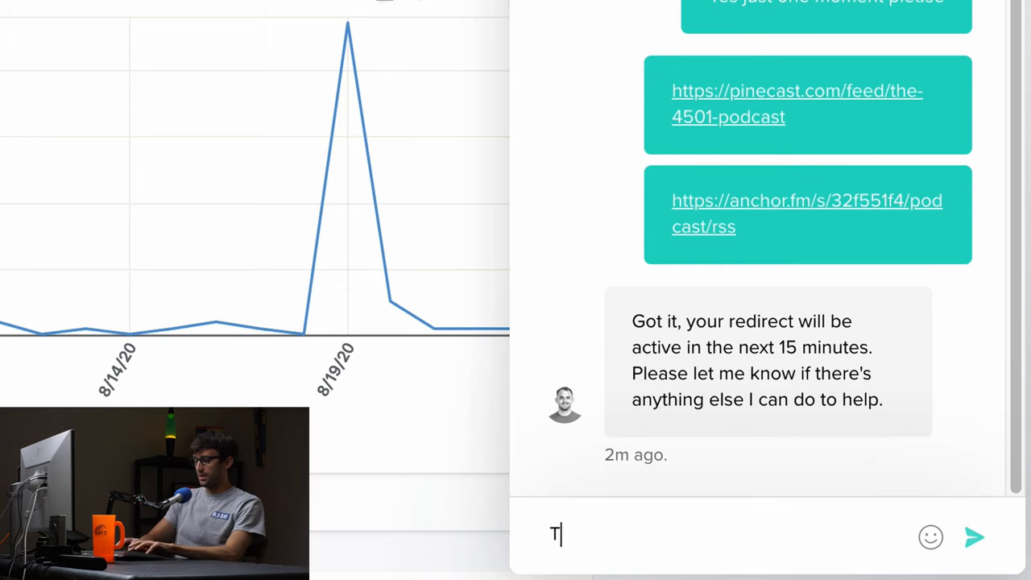
text(hank you M)
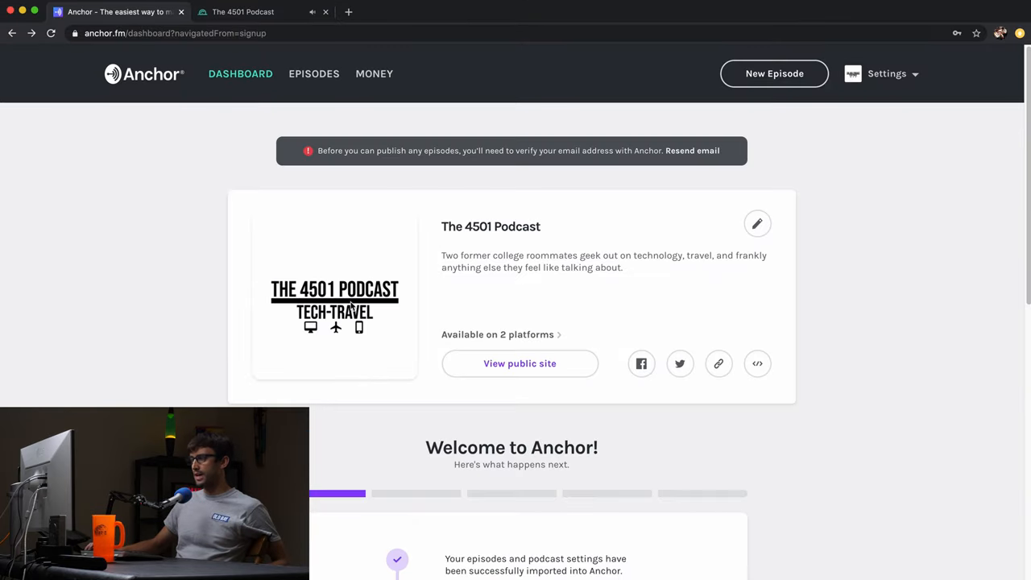
scroll(down, 3)
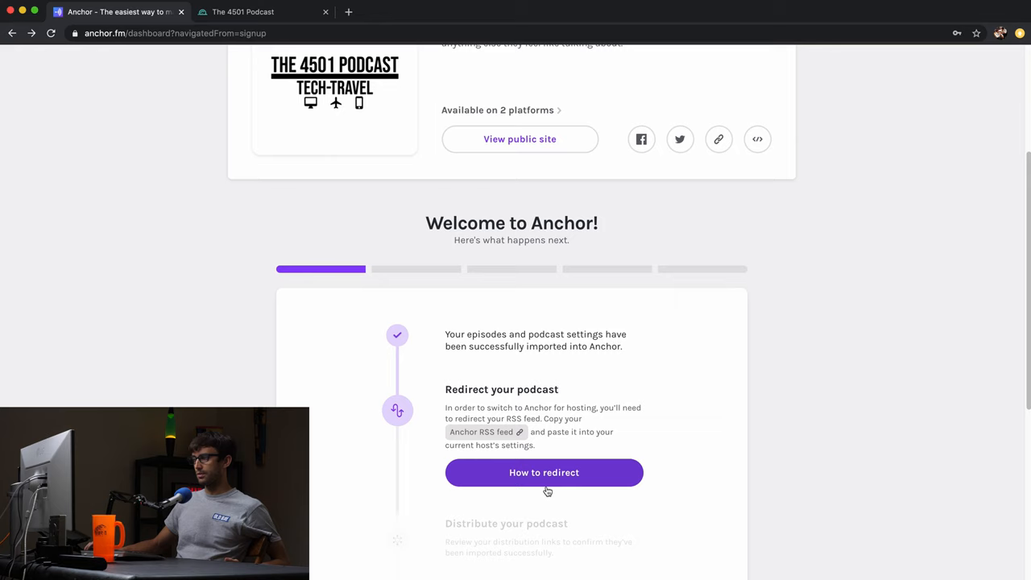
scroll(up, 3)
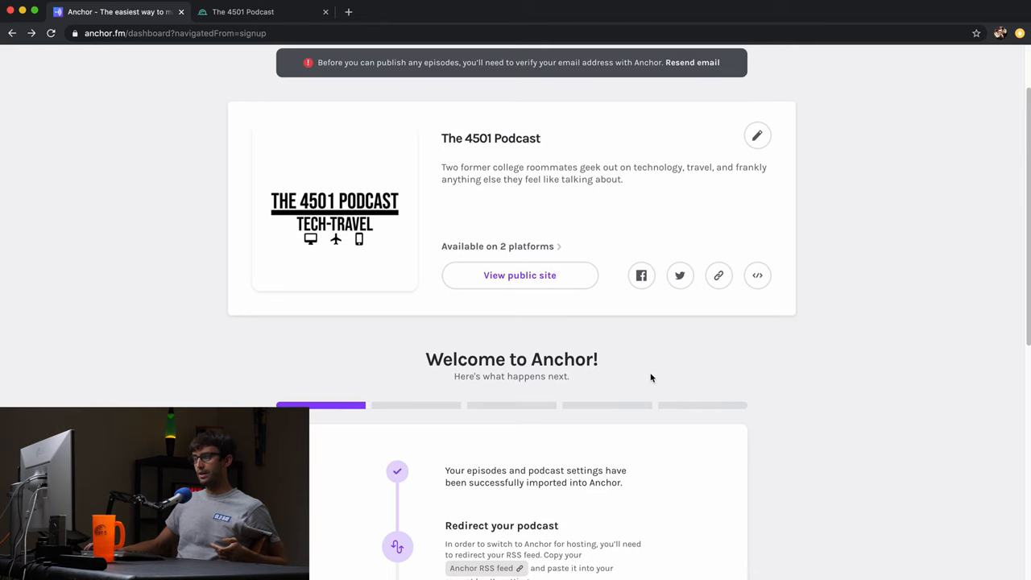
mouse_move(649, 377)
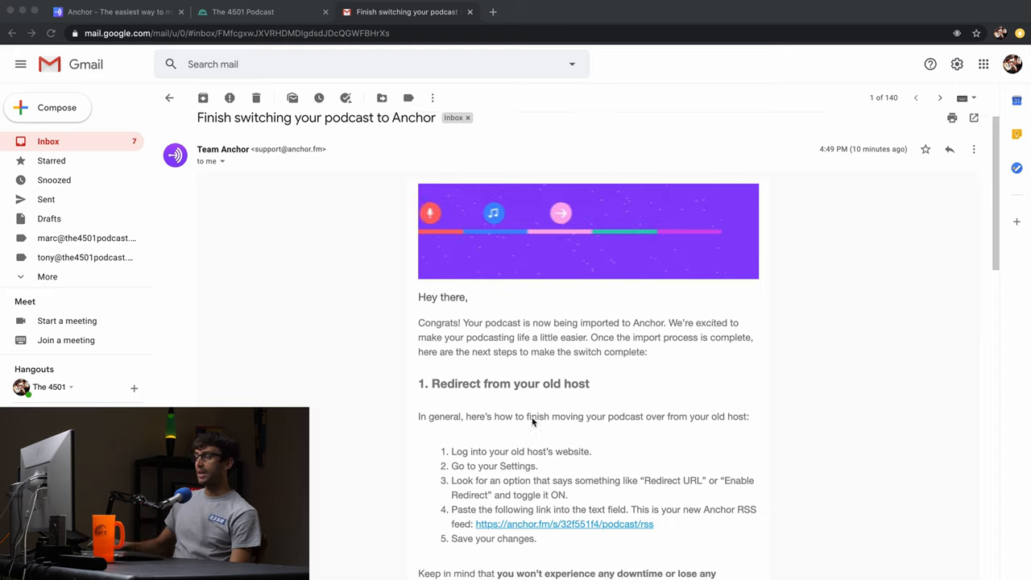
Scroll to and open Team Anchor's 'Finish switching your podcast to Anchor' email
scroll(down, 3)
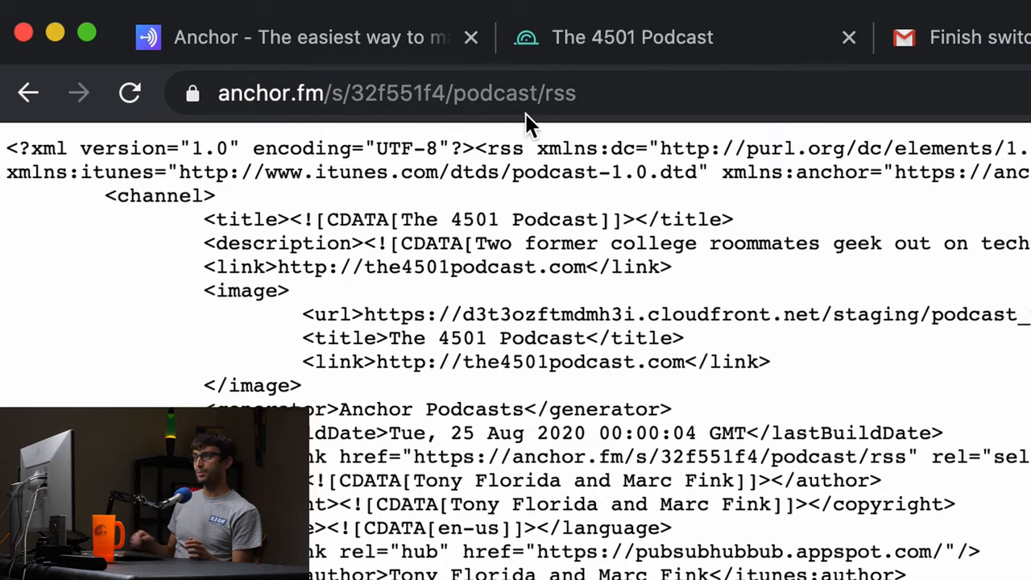
Scroll through the episode entries in The 4501 Podcast's Anchor RSS feed XML
scroll(down, 3)
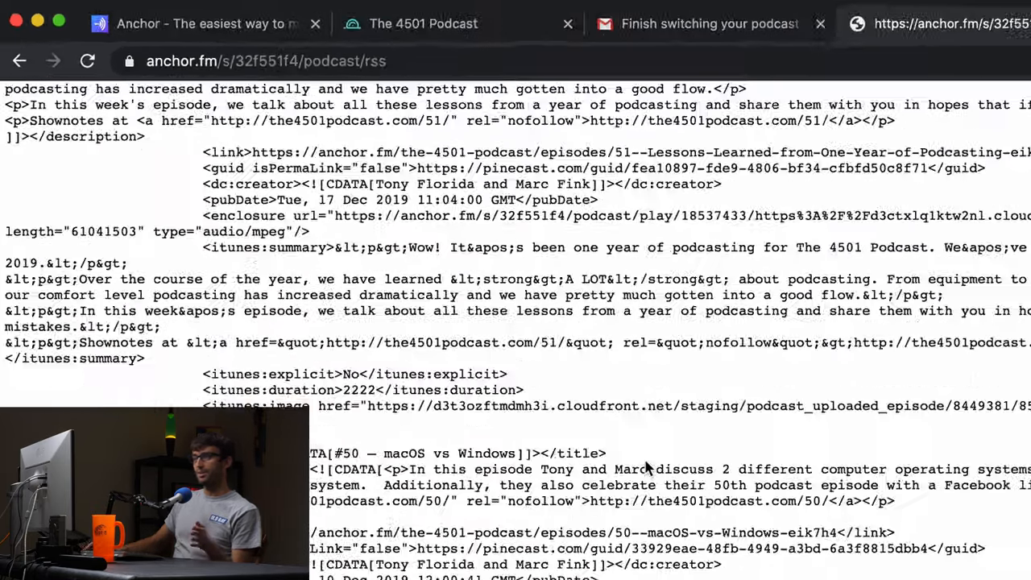
scroll(down, 3)
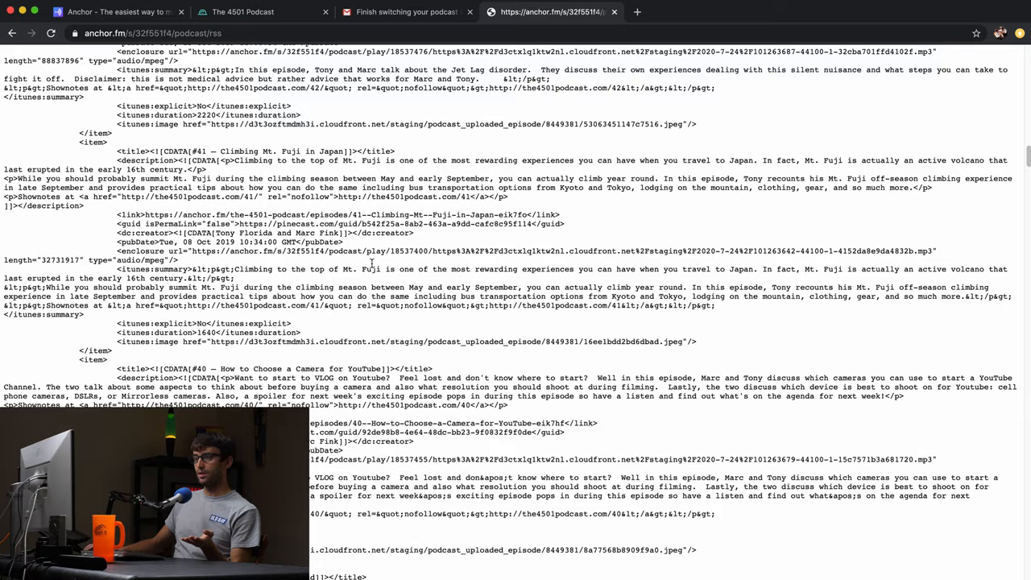
scroll(down, 3)
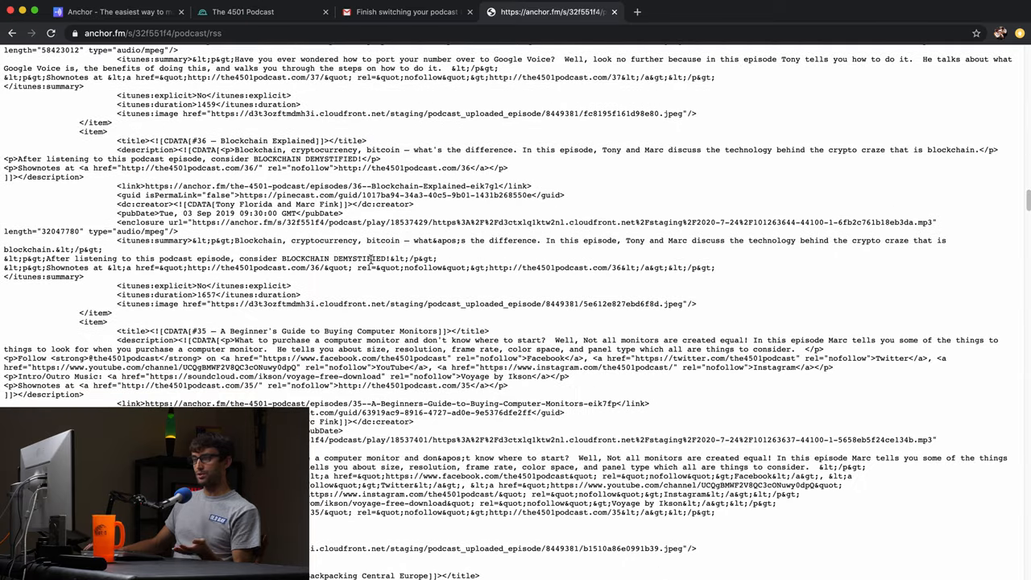
scroll(down, 3)
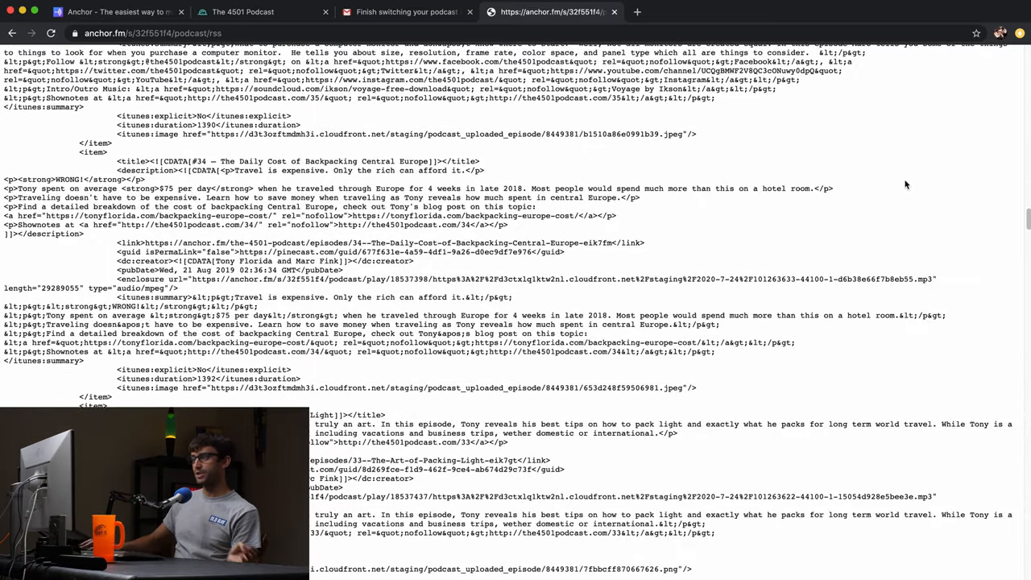
scroll(up, 3)
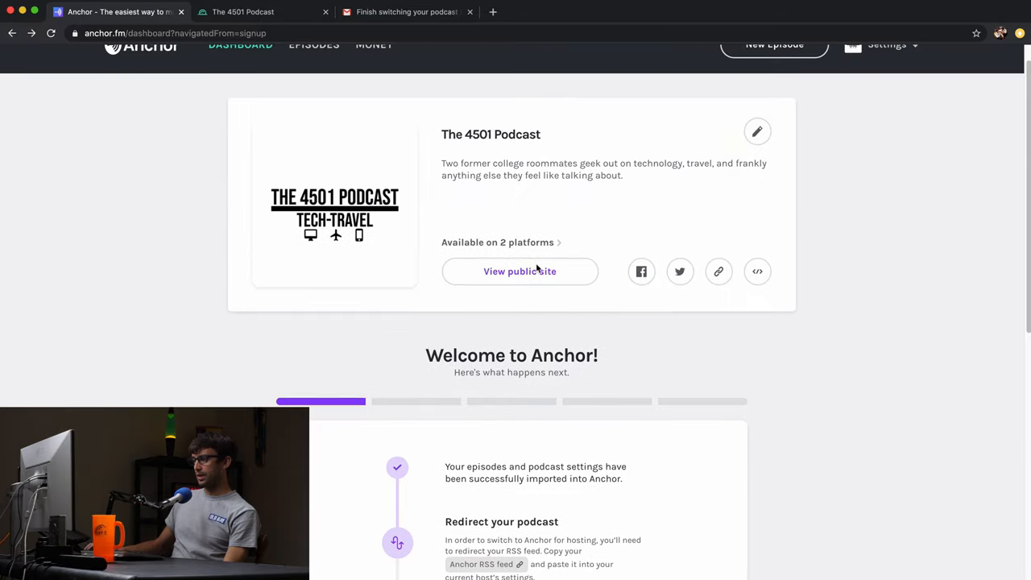
Scroll through The 4501 Podcast's welcome checklist steps and back up to the top
scroll(down, 3)
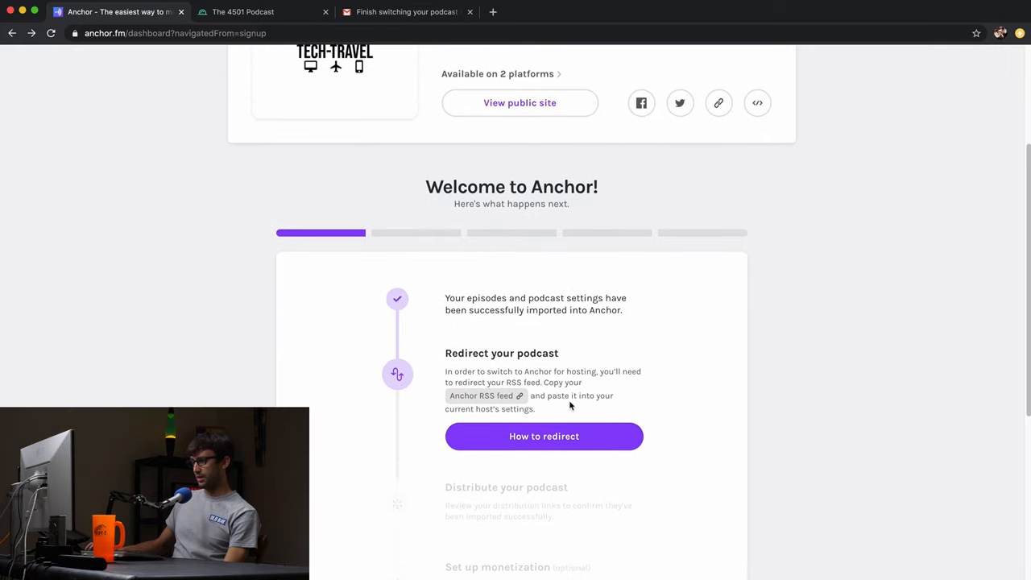
scroll(down, 3)
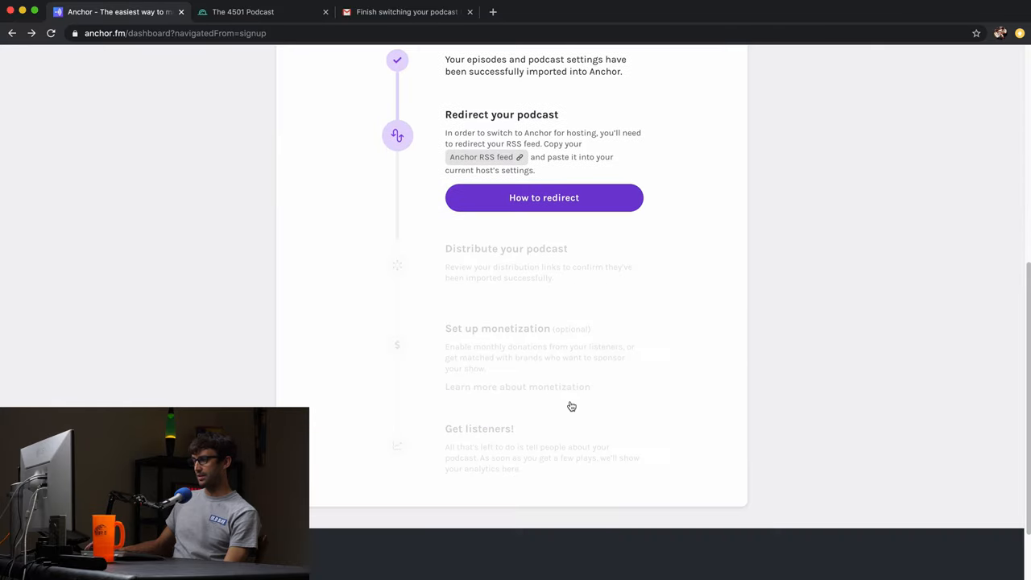
scroll(up, 3)
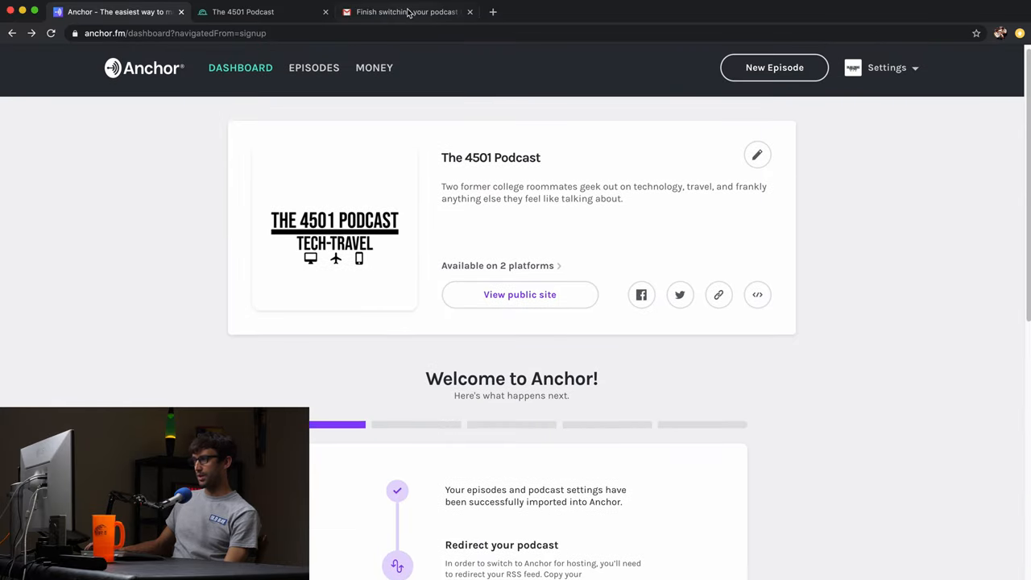
Open the public Anchor profile from the Gmail switching email, confirm episodes appear, then return
click(403, 11)
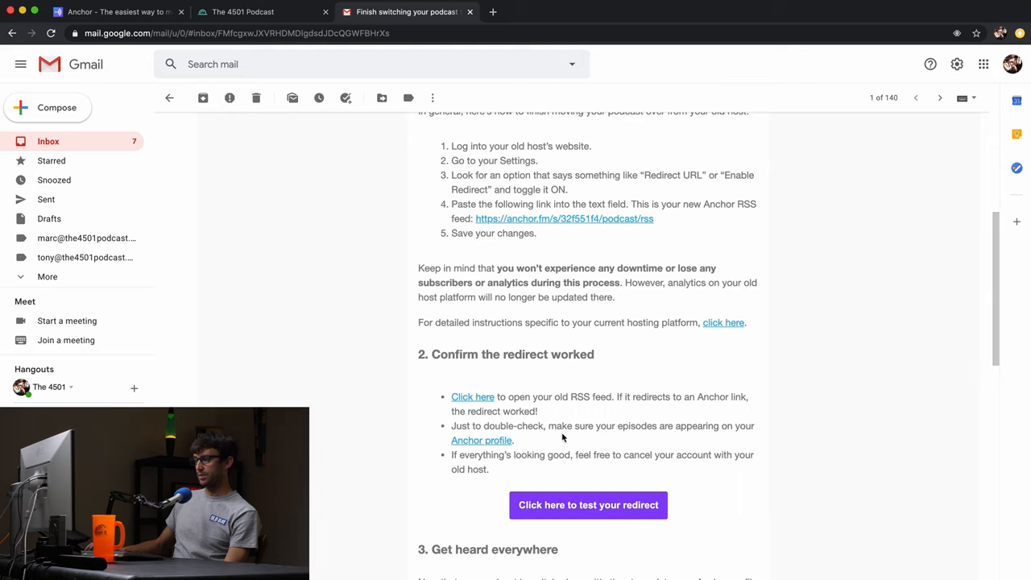
mouse_move(627, 437)
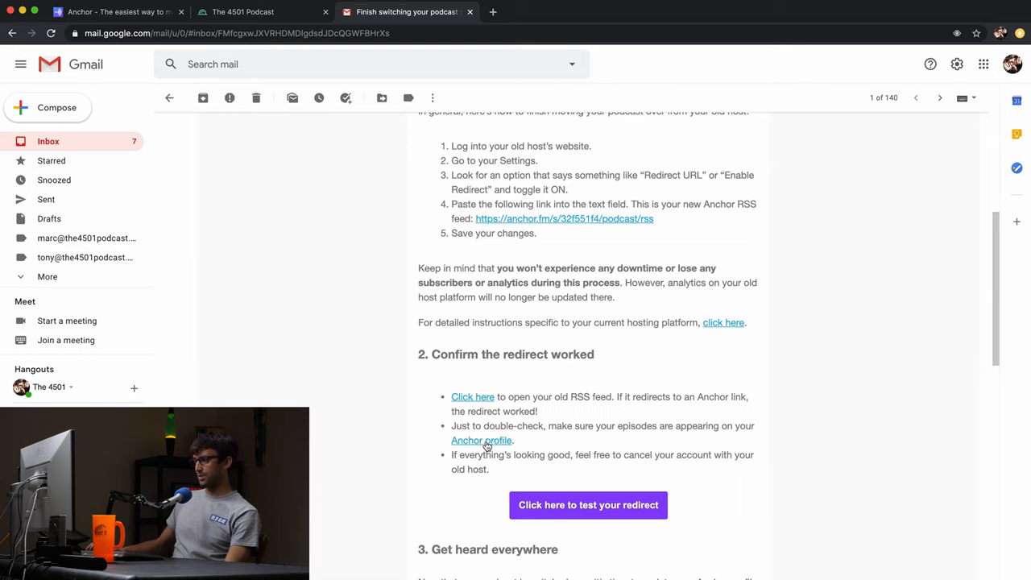
click(481, 440)
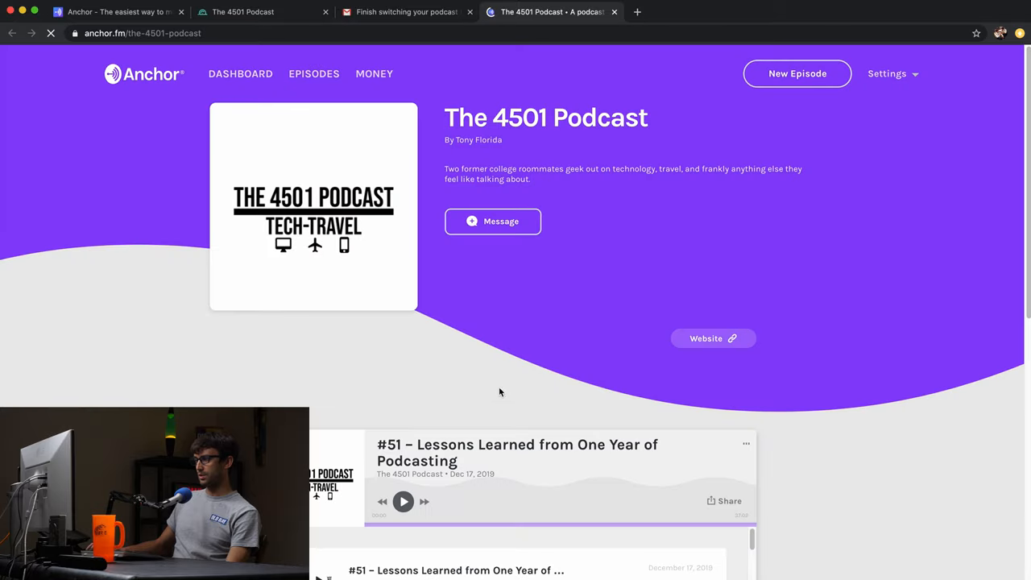
scroll(down, 3)
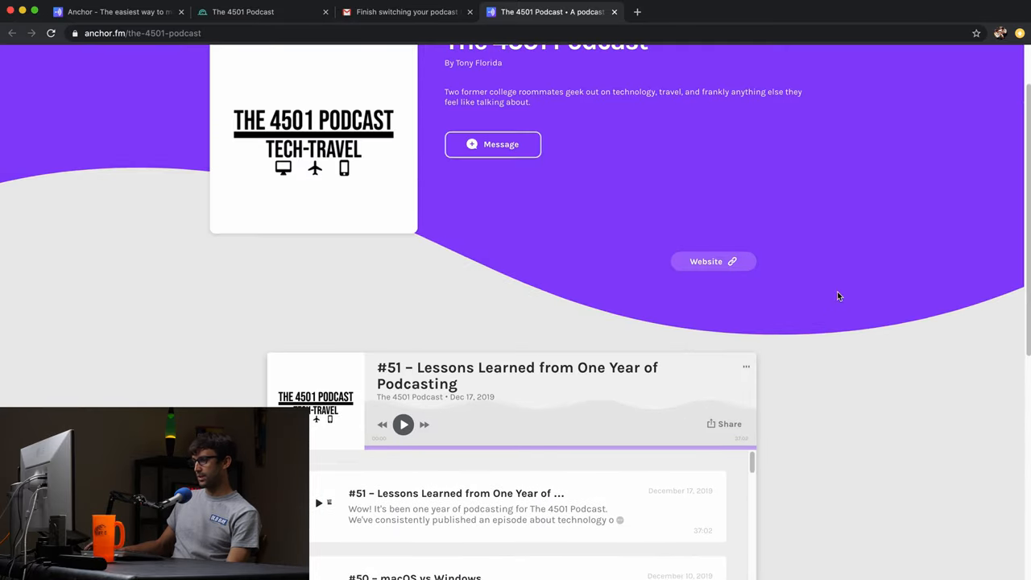
click(407, 11)
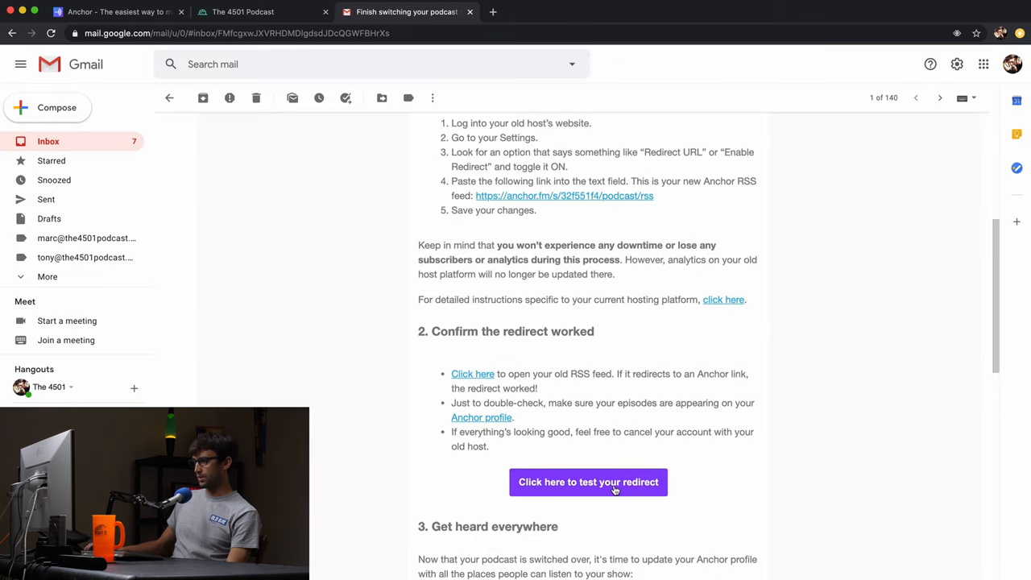
click(588, 482)
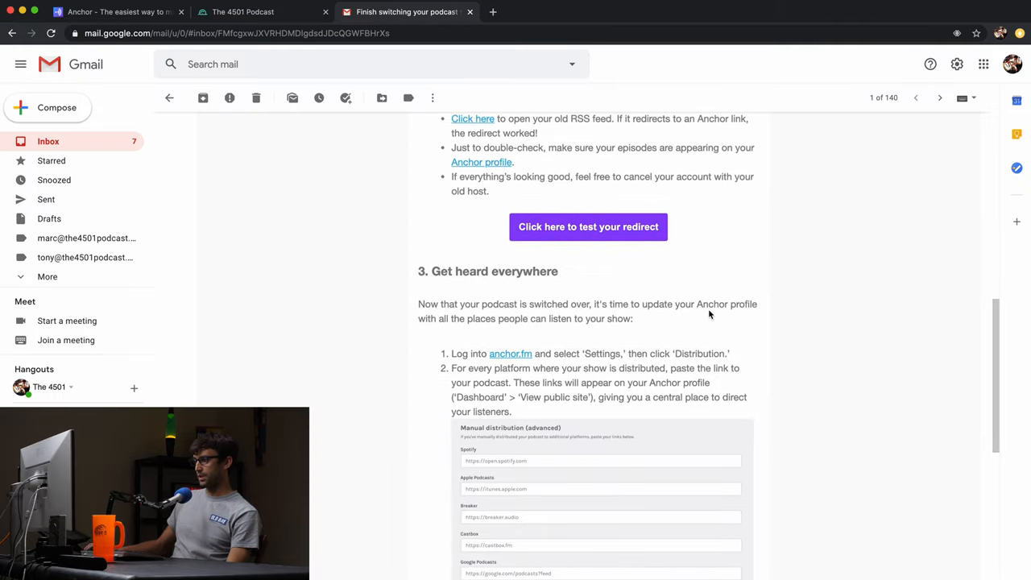
mouse_move(710, 310)
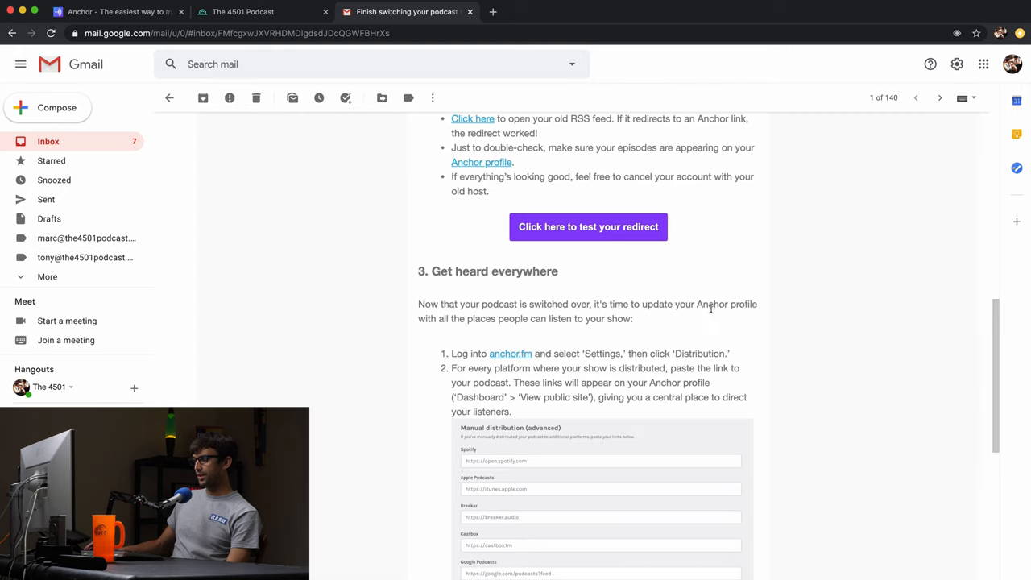
click(121, 11)
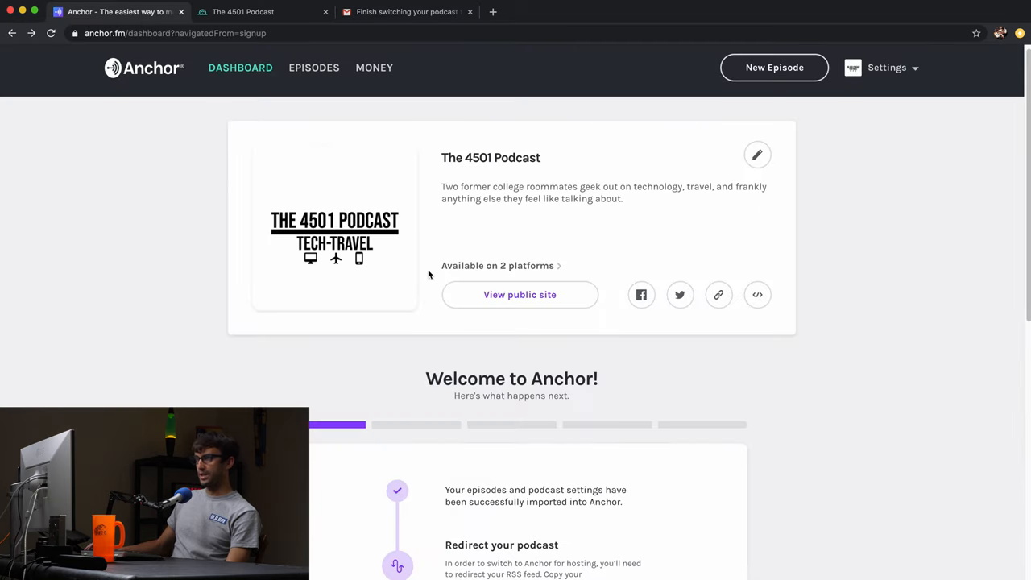
scroll(down, 3)
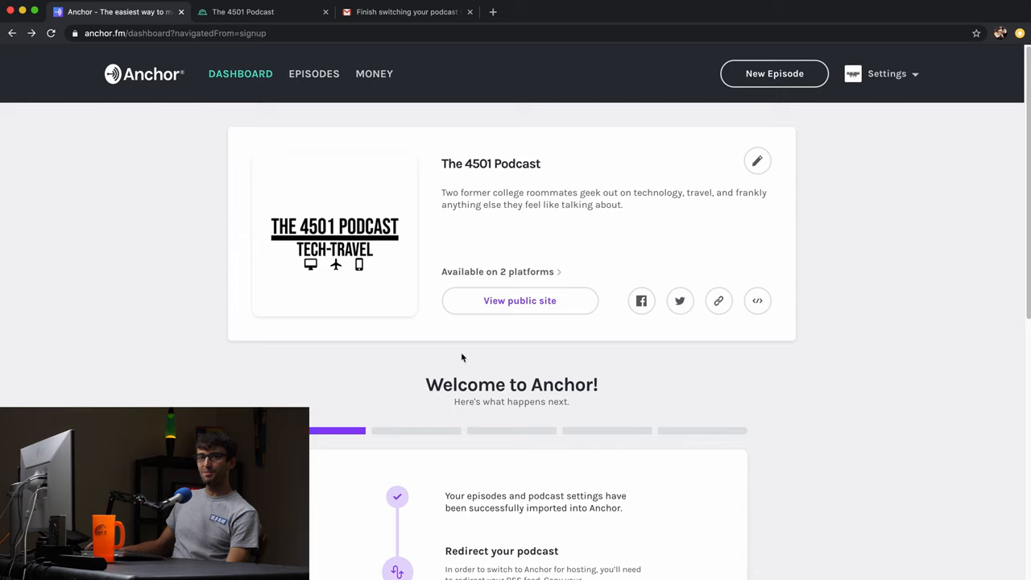
mouse_move(458, 349)
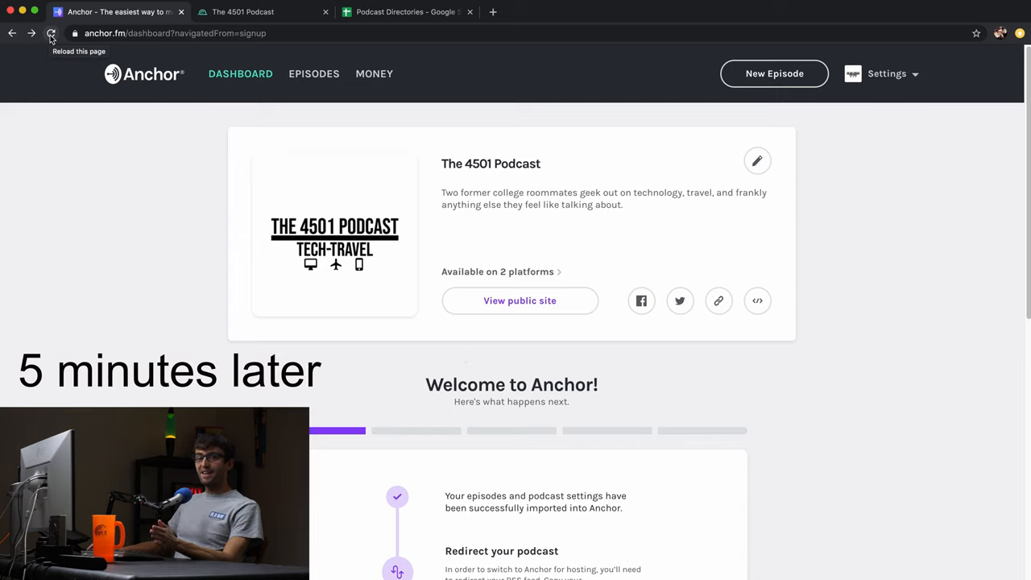
Reload the dashboard so the checklist shows the podcast hosted on Anchor
click(50, 34)
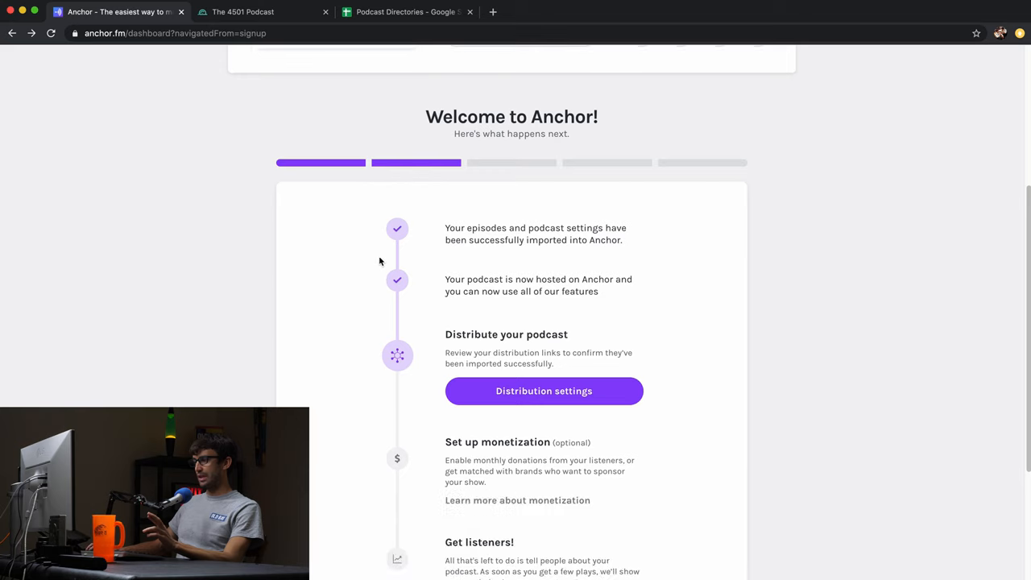
scroll(down, 3)
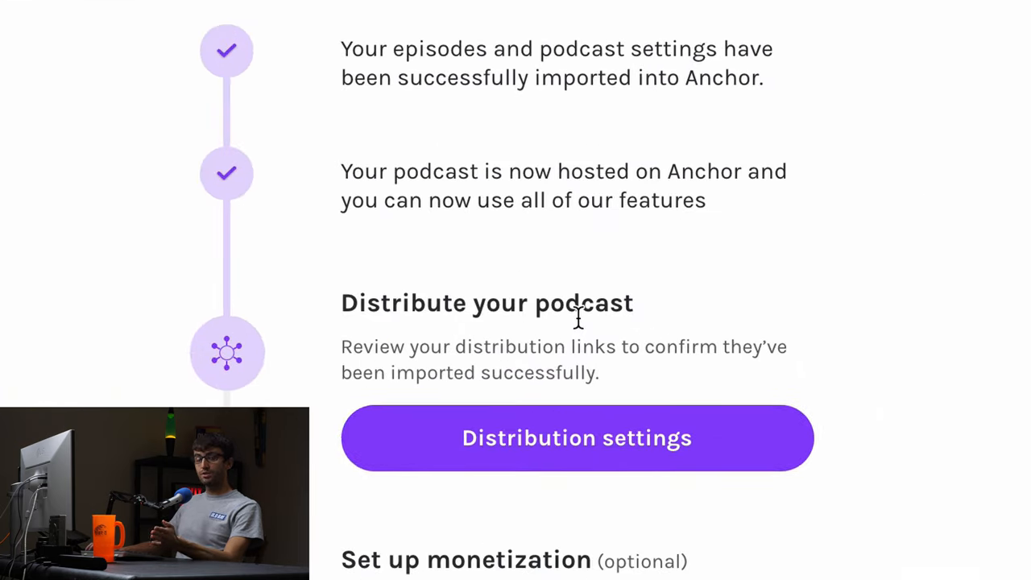
Review the empty manual distribution fields in Distribution settings, then bring up the Podcast Directories sheet
click(577, 437)
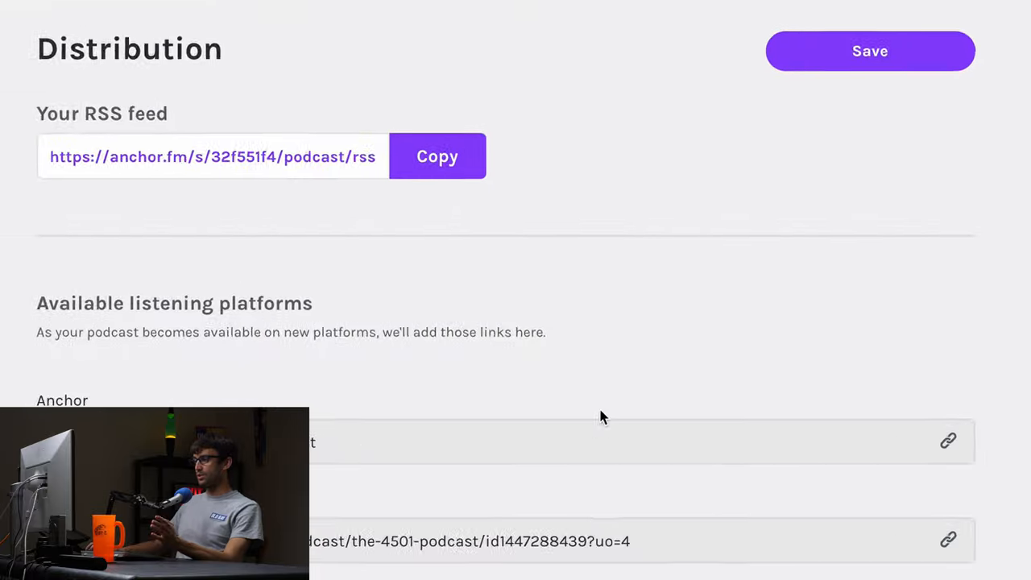
scroll(down, 3)
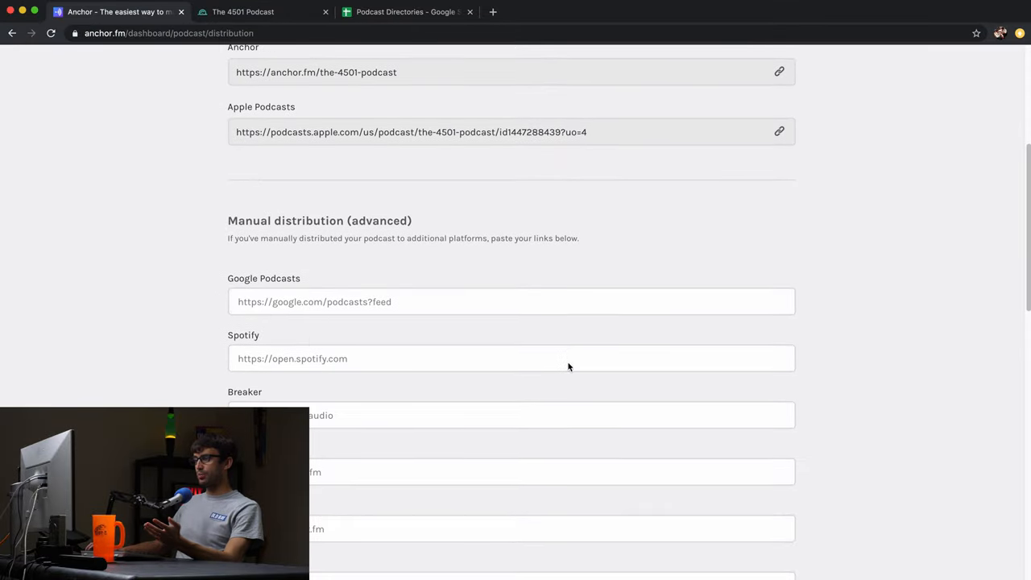
scroll(down, 3)
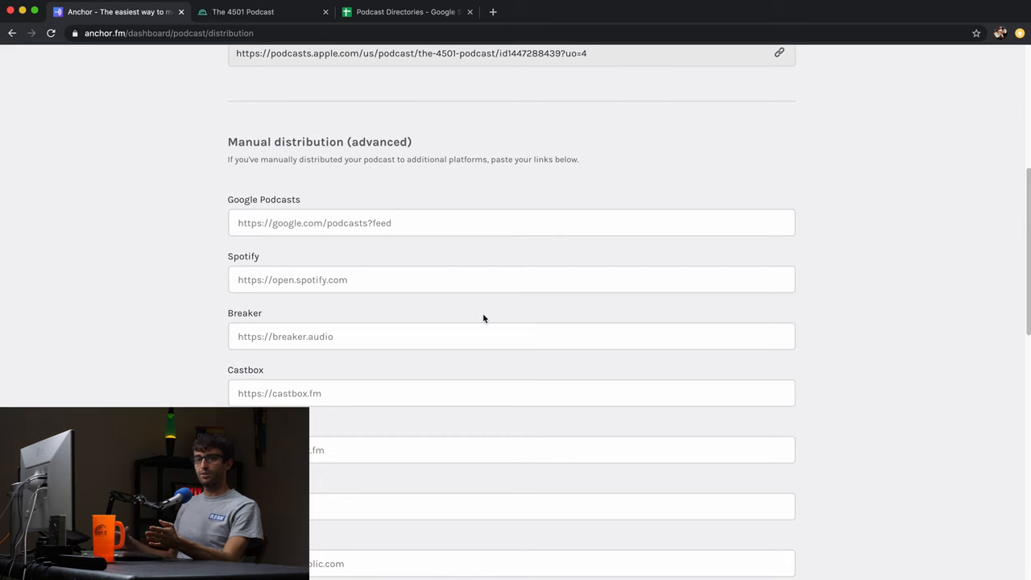
mouse_move(466, 252)
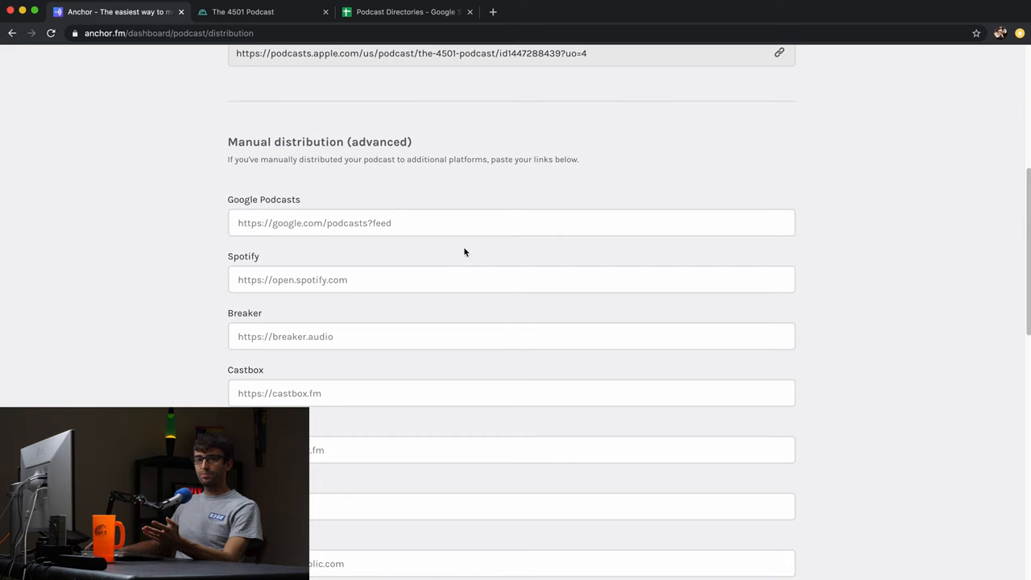
mouse_move(433, 97)
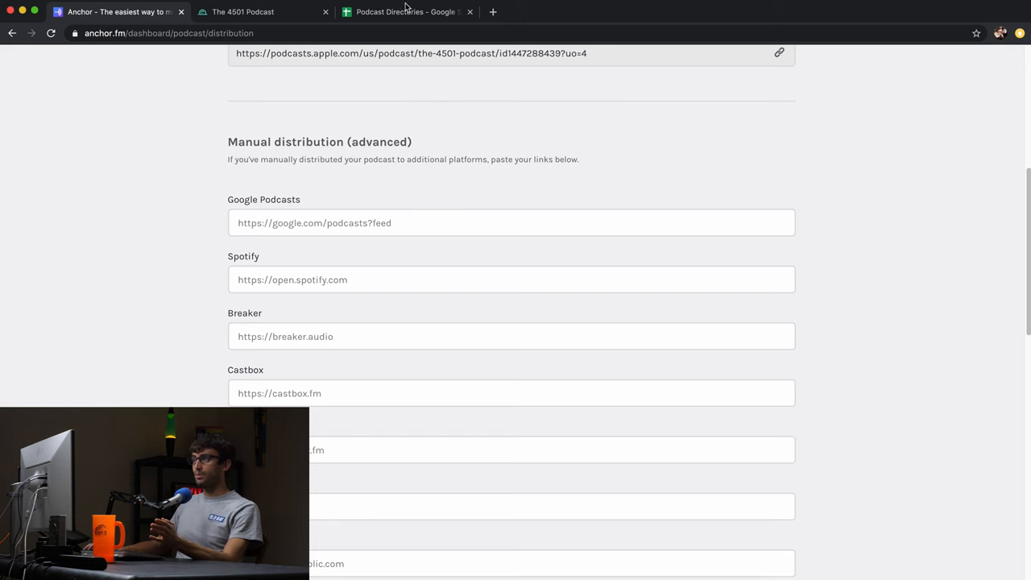
click(418, 12)
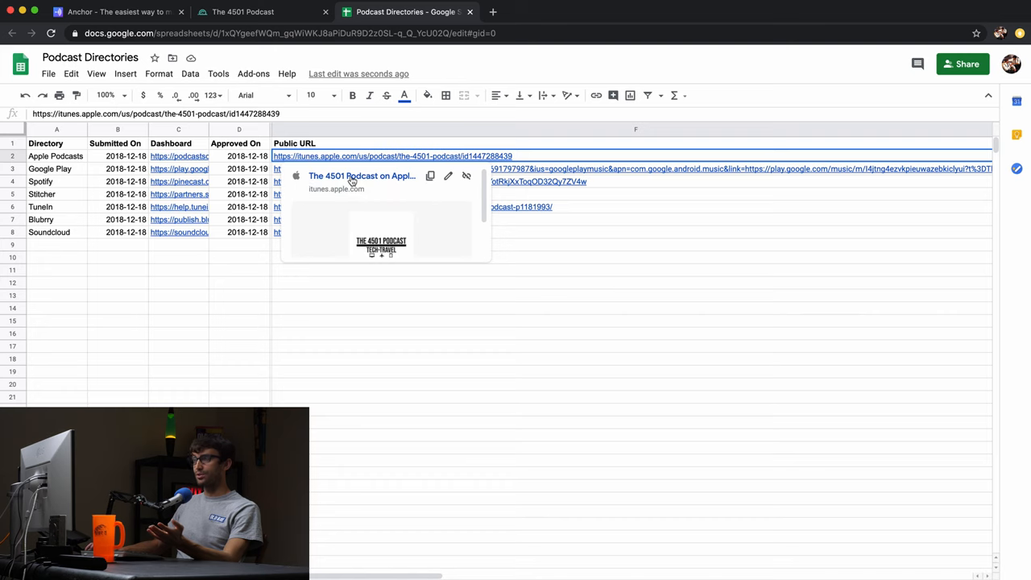
Dismiss the Apple Podcasts link preview in the sheet and go back to Anchor
click(361, 175)
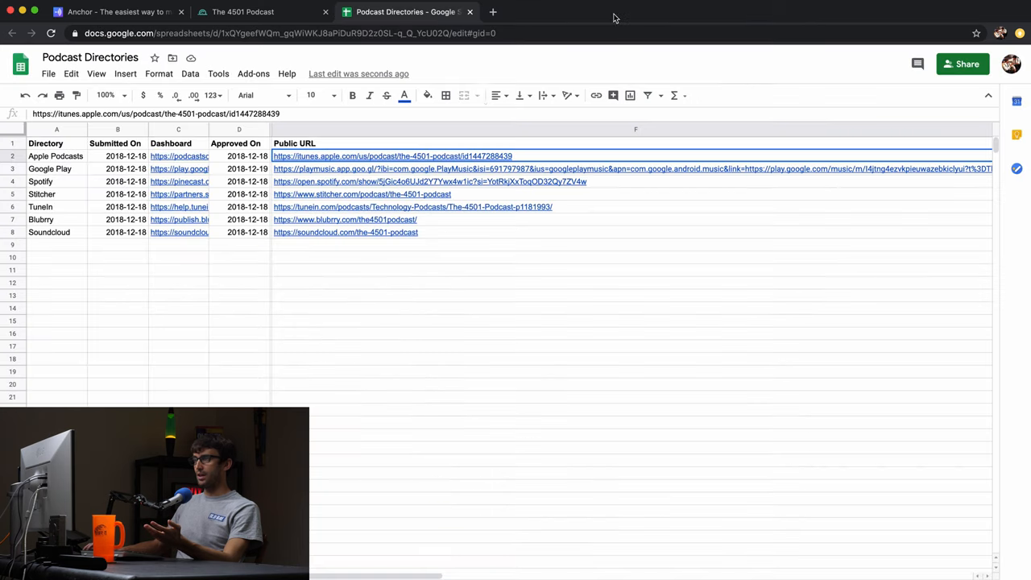
mouse_move(420, 143)
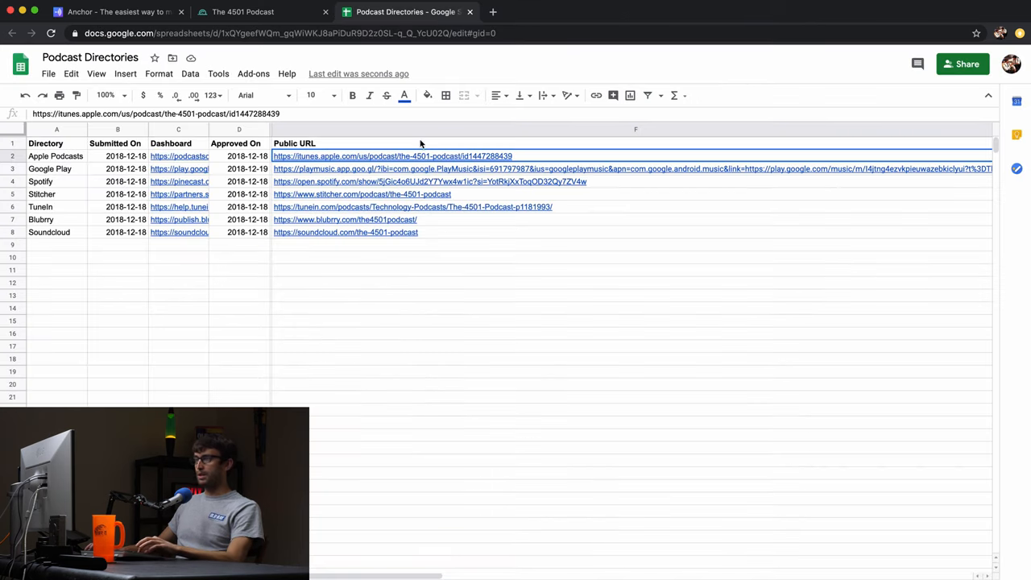
click(113, 12)
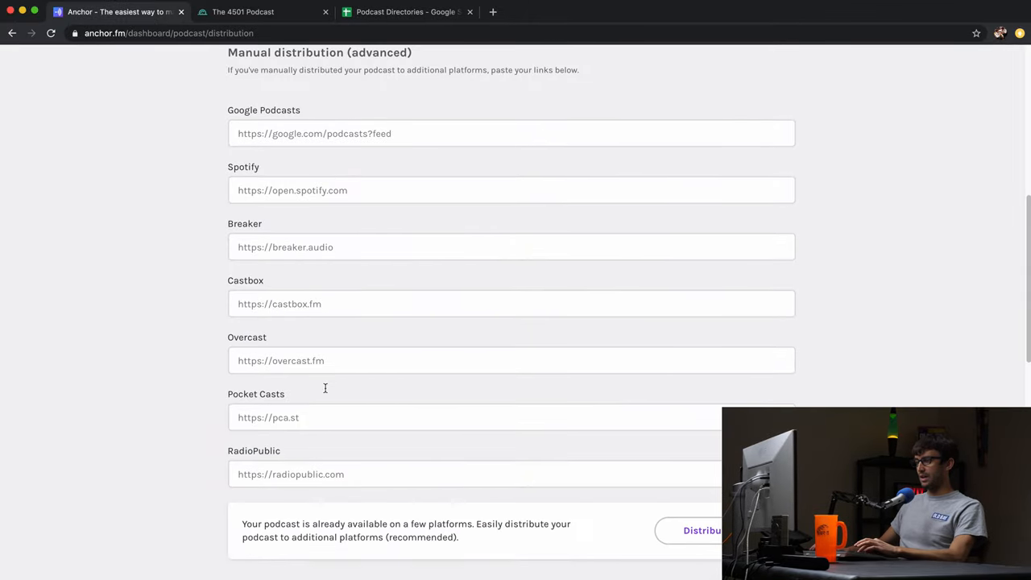
Paste the Spotify show link from the Podcast Directories sheet into Anchor's Spotify field
scroll(up, 3)
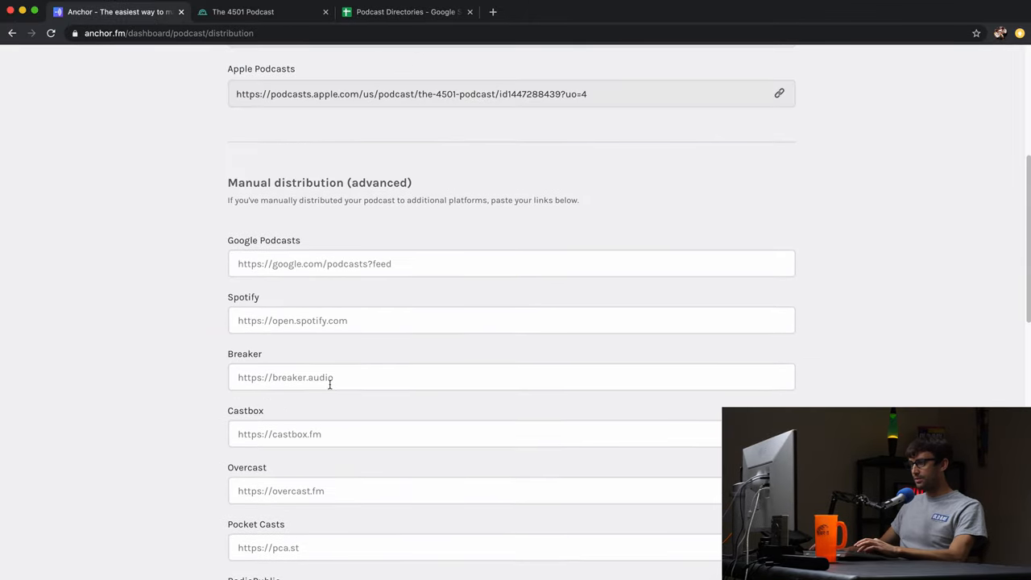
scroll(up, 3)
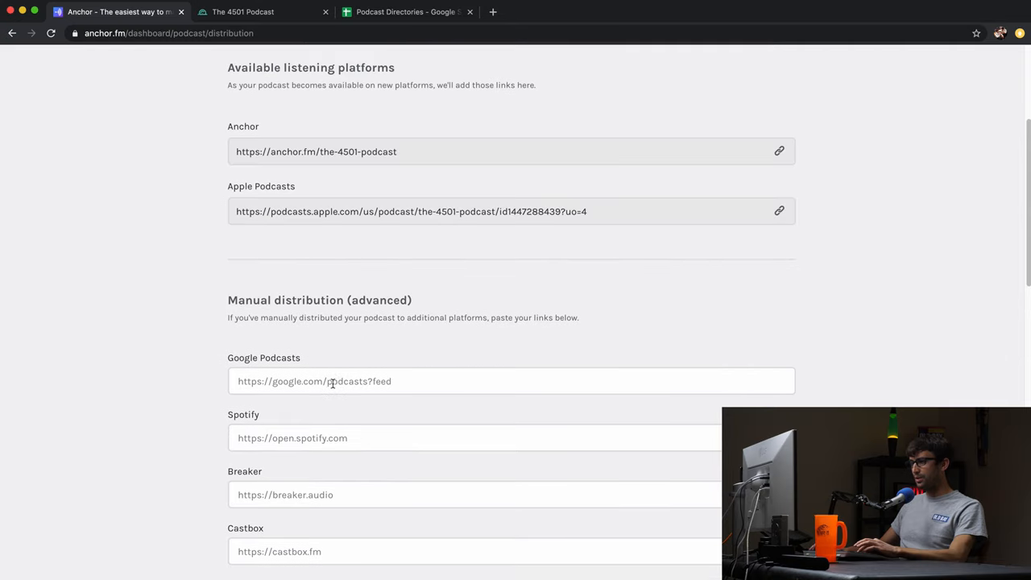
scroll(down, 3)
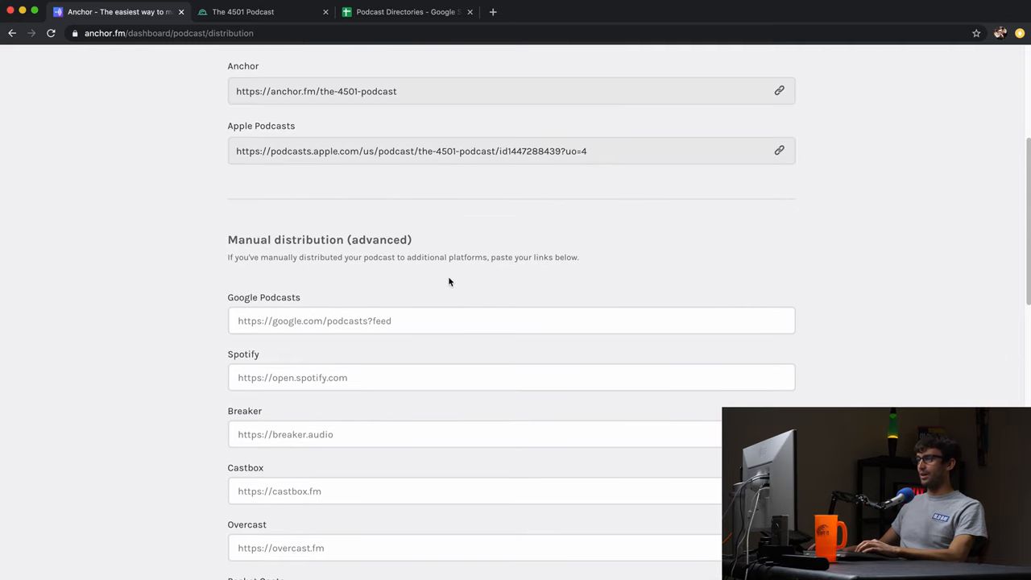
click(414, 12)
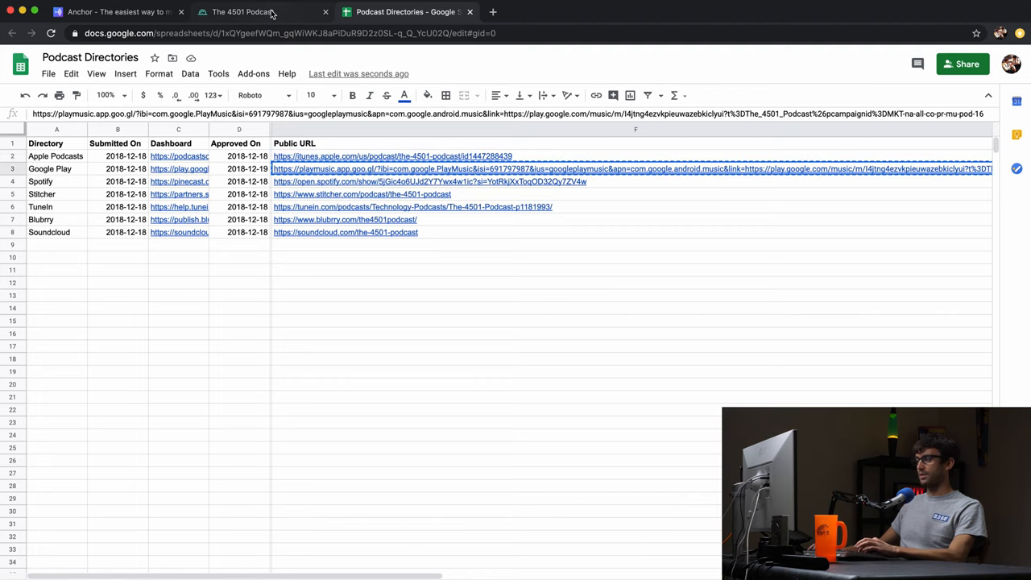
click(311, 12)
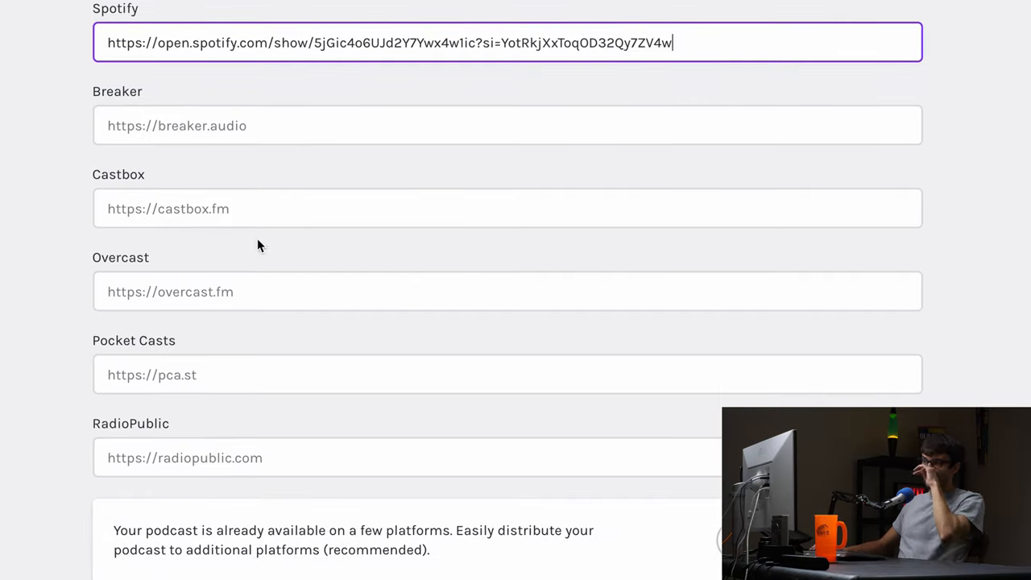
mouse_move(127, 106)
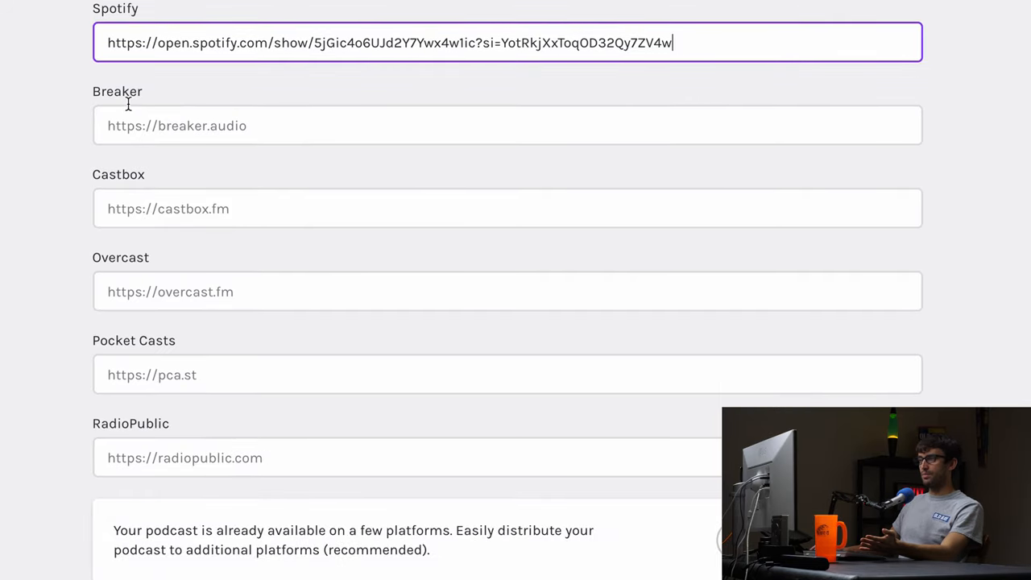
mouse_move(189, 354)
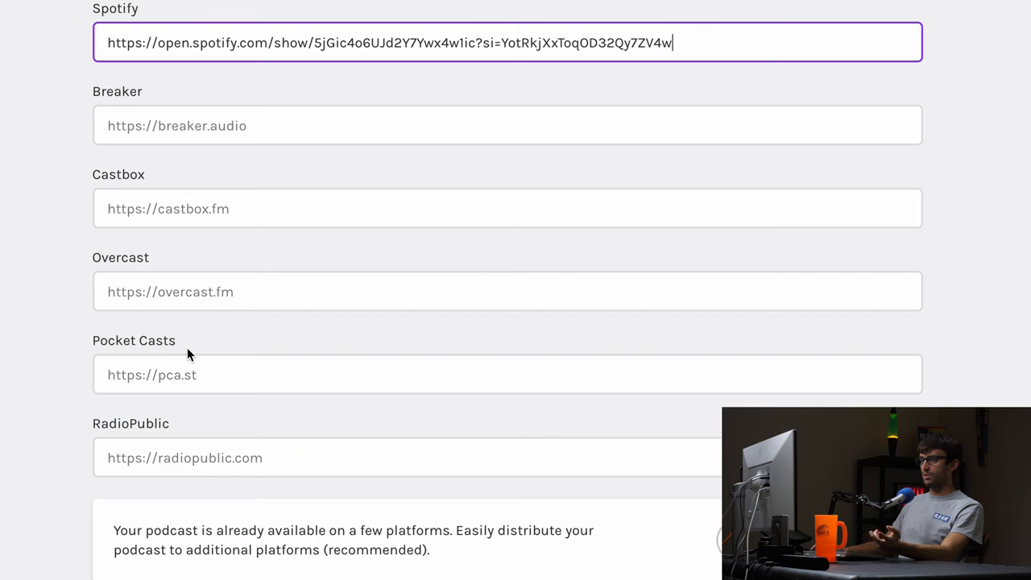
scroll(down, 3)
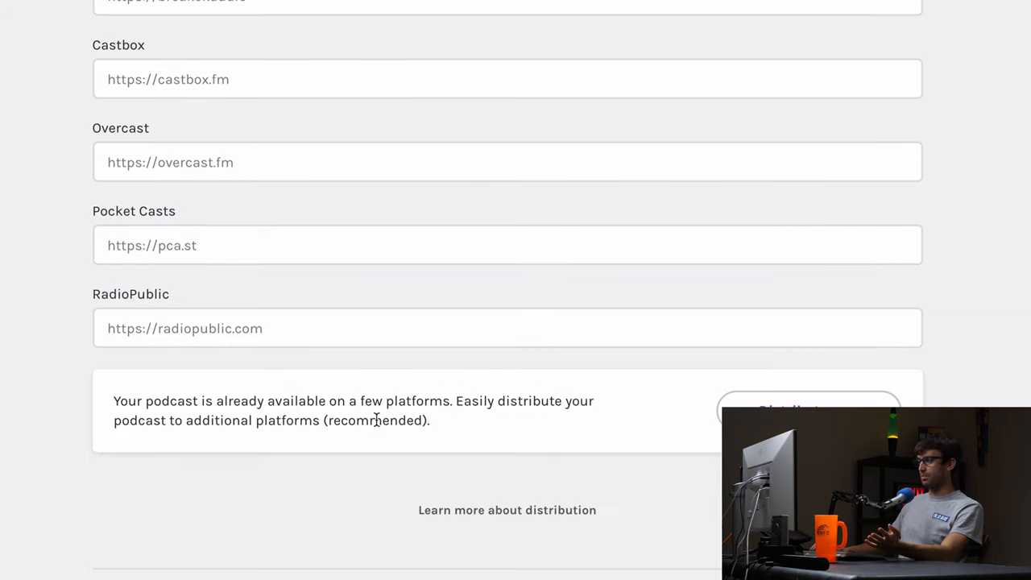
scroll(down, 3)
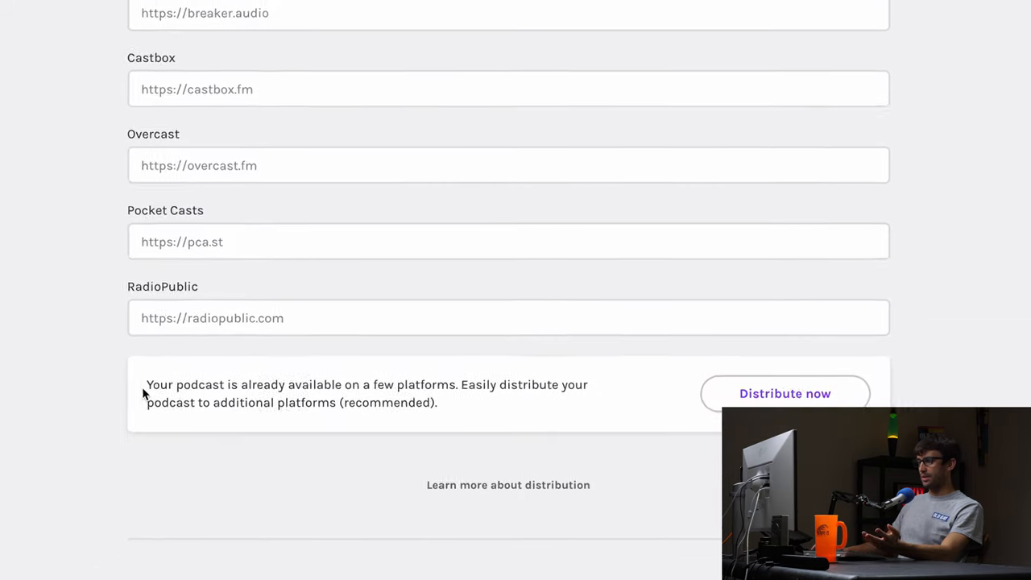
scroll(down, 3)
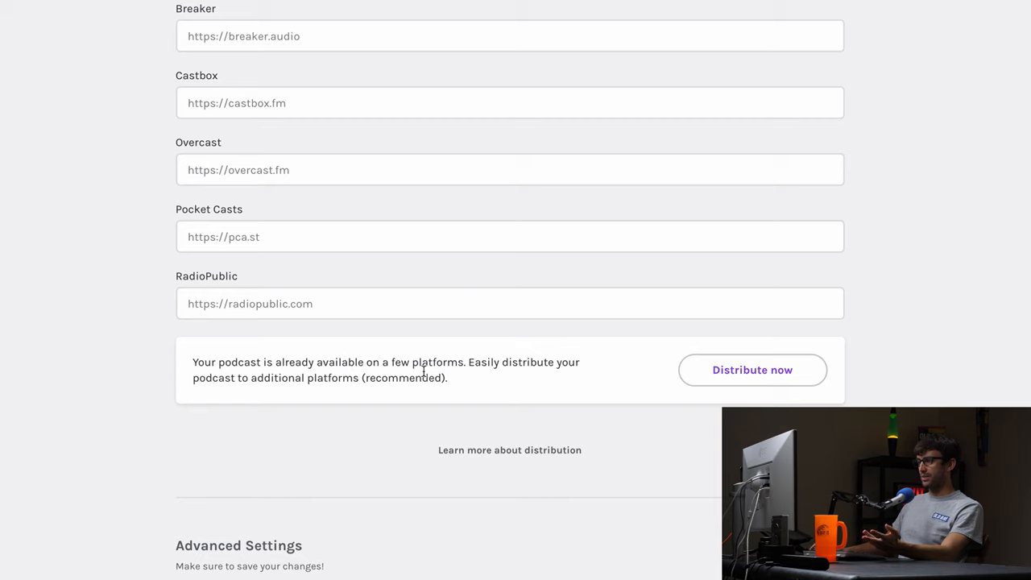
mouse_move(254, 402)
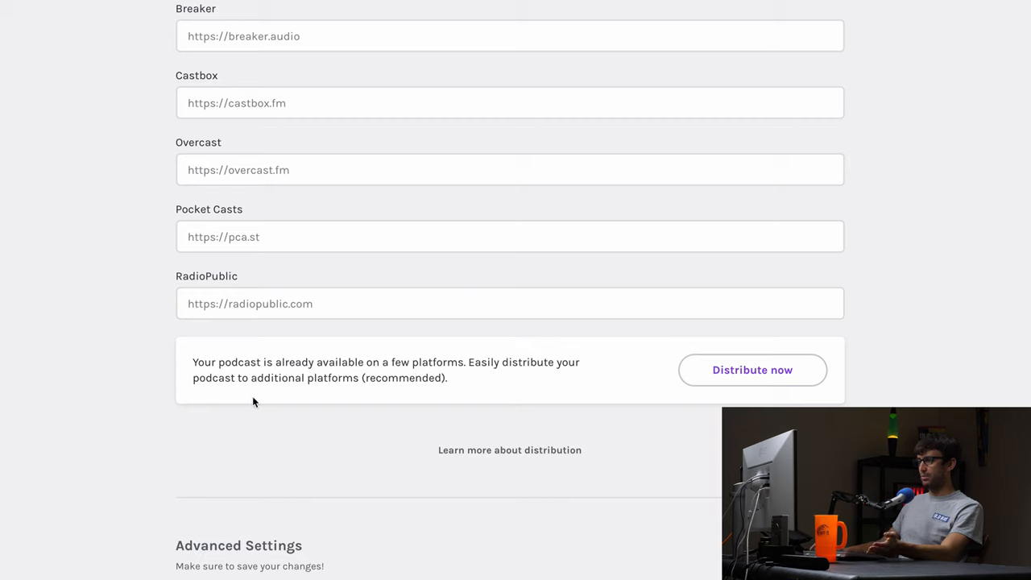
mouse_move(681, 391)
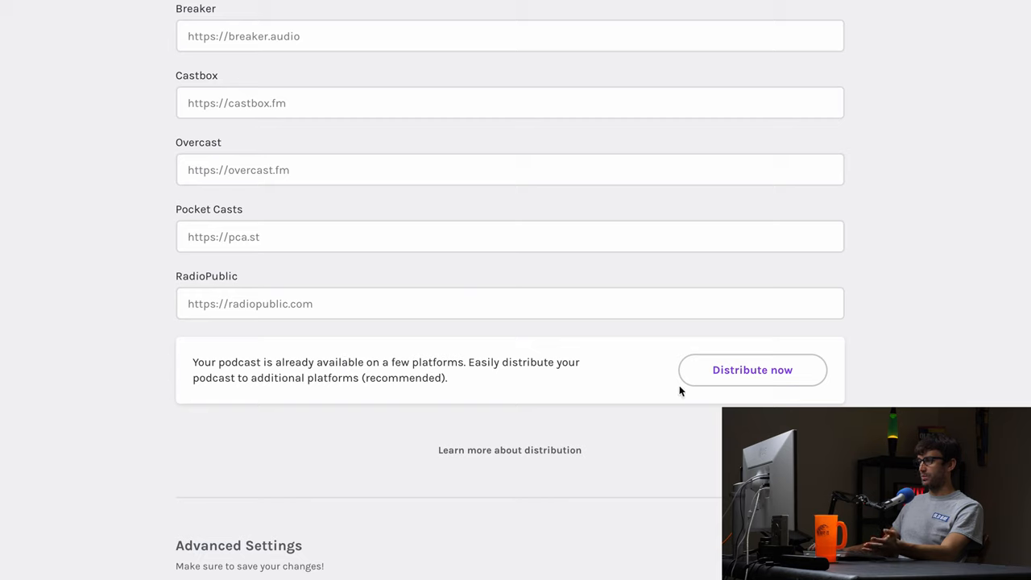
click(753, 369)
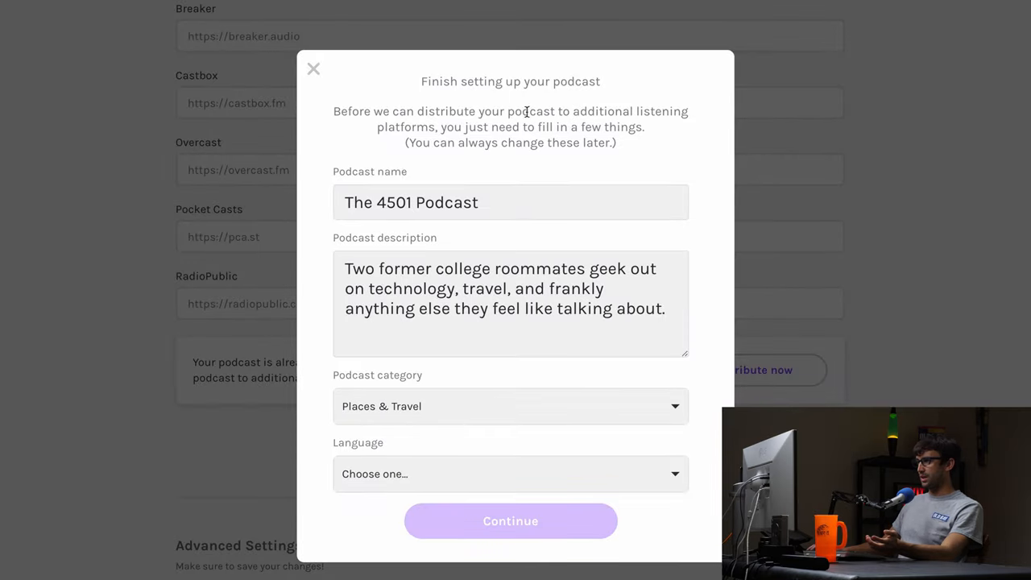
mouse_move(475, 89)
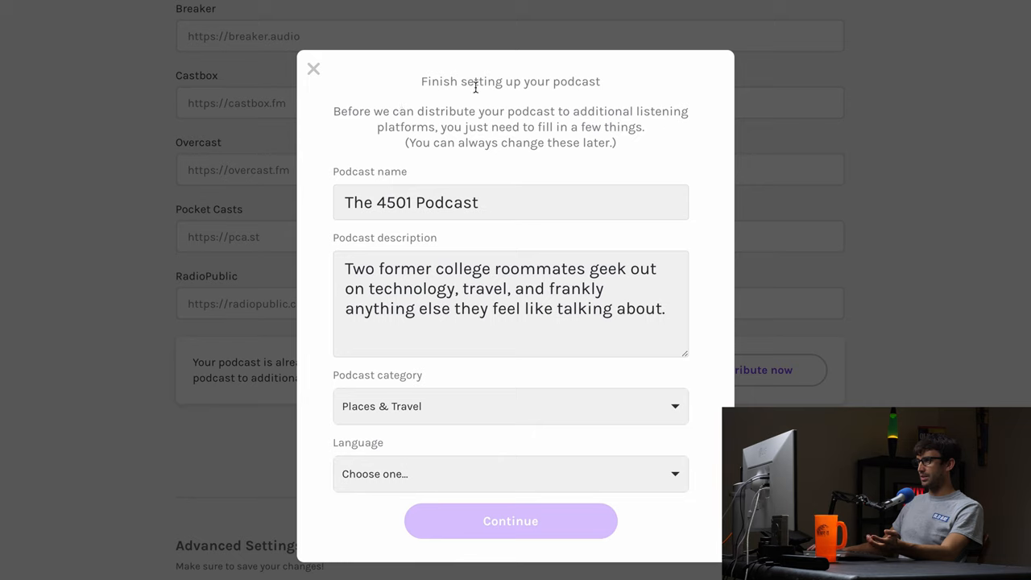
mouse_move(608, 122)
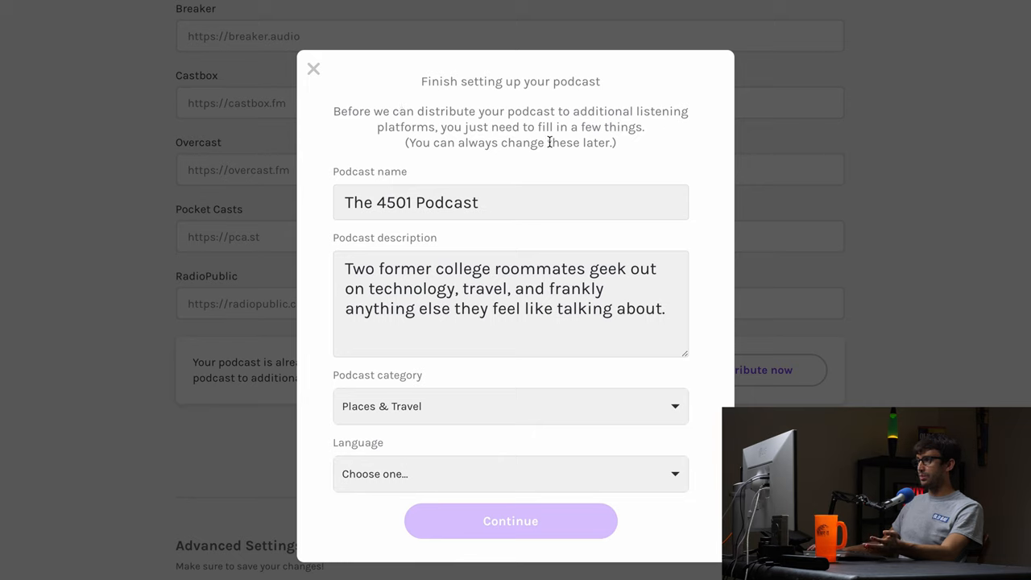
triple_click(411, 202)
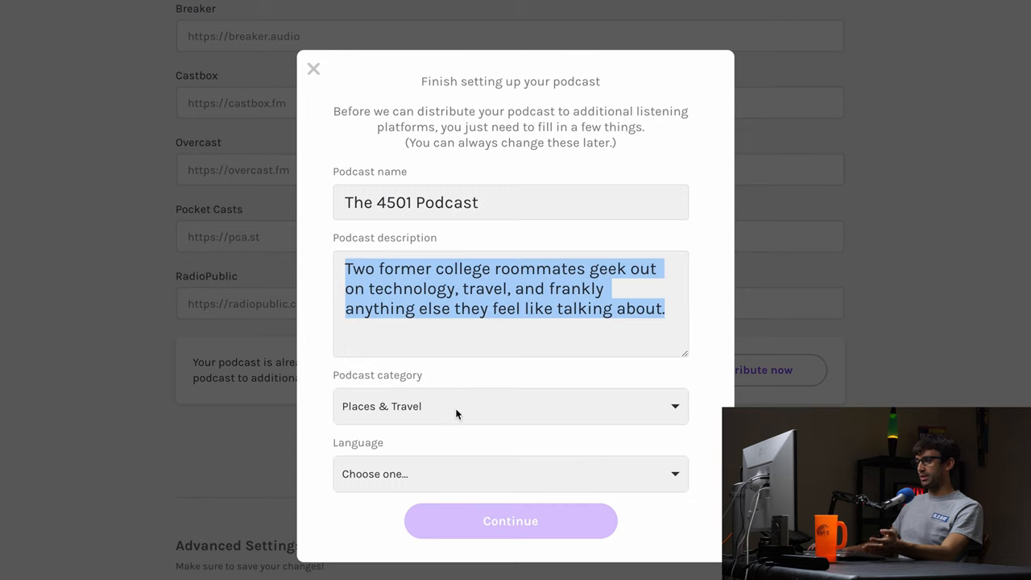
mouse_move(448, 420)
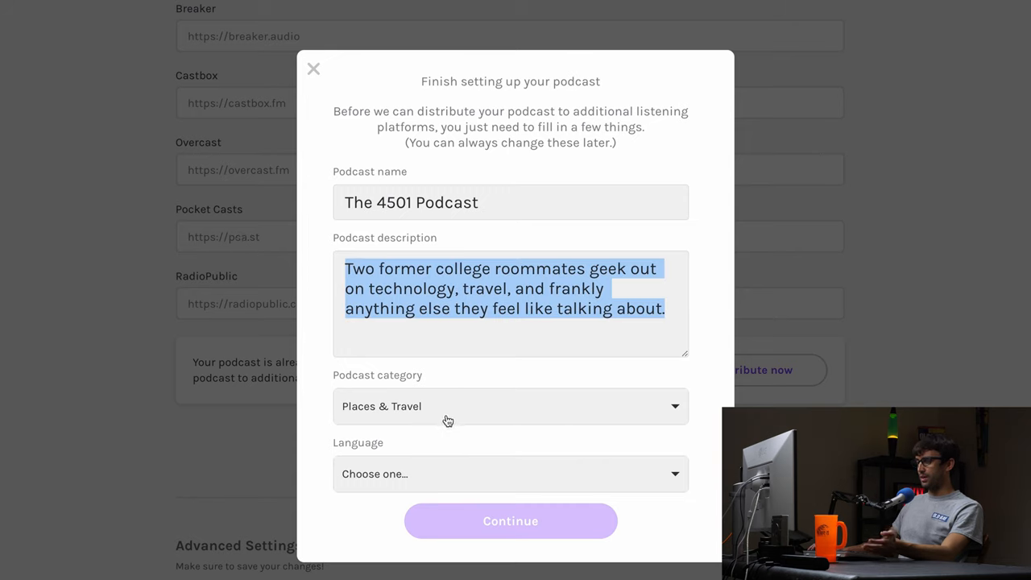
click(505, 473)
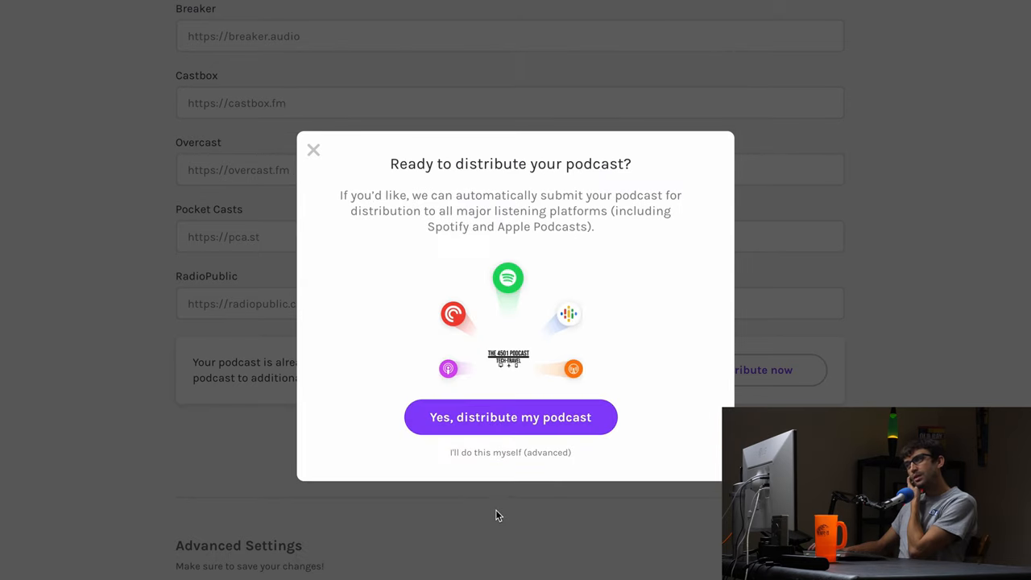
mouse_move(514, 426)
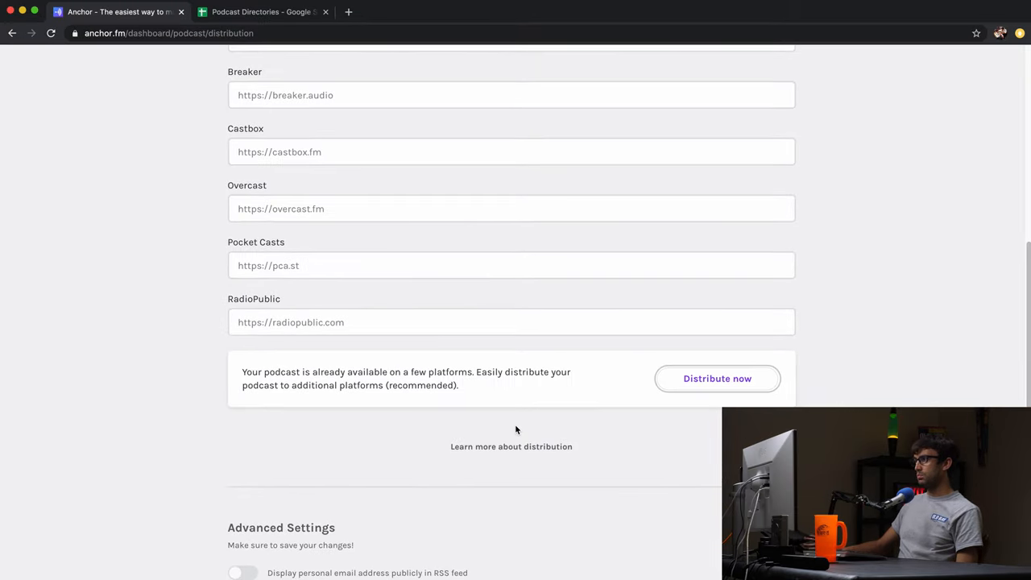
Check the saved Spotify link in distribution settings and return to the Dashboard checklist
scroll(down, 3)
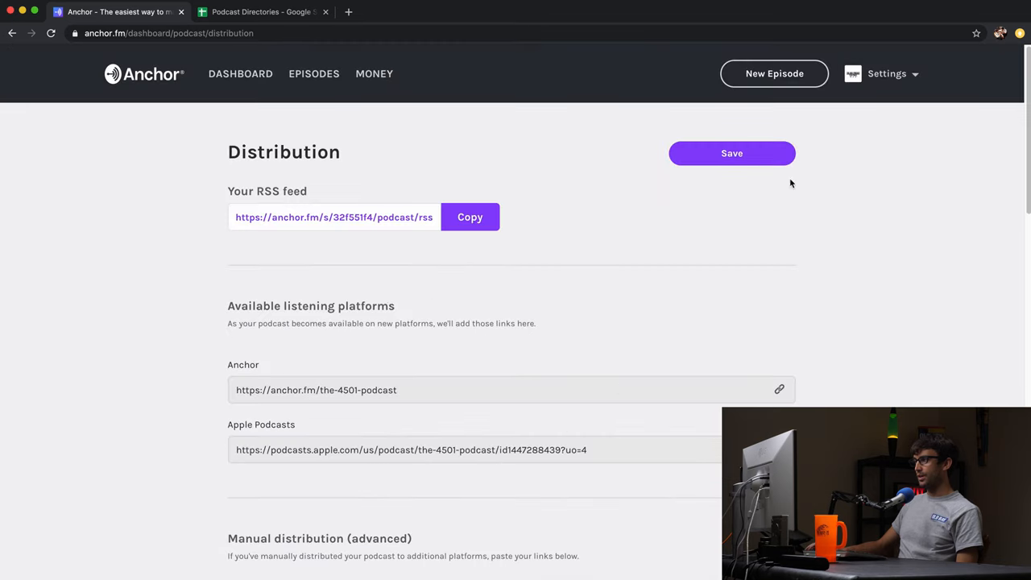
scroll(down, 3)
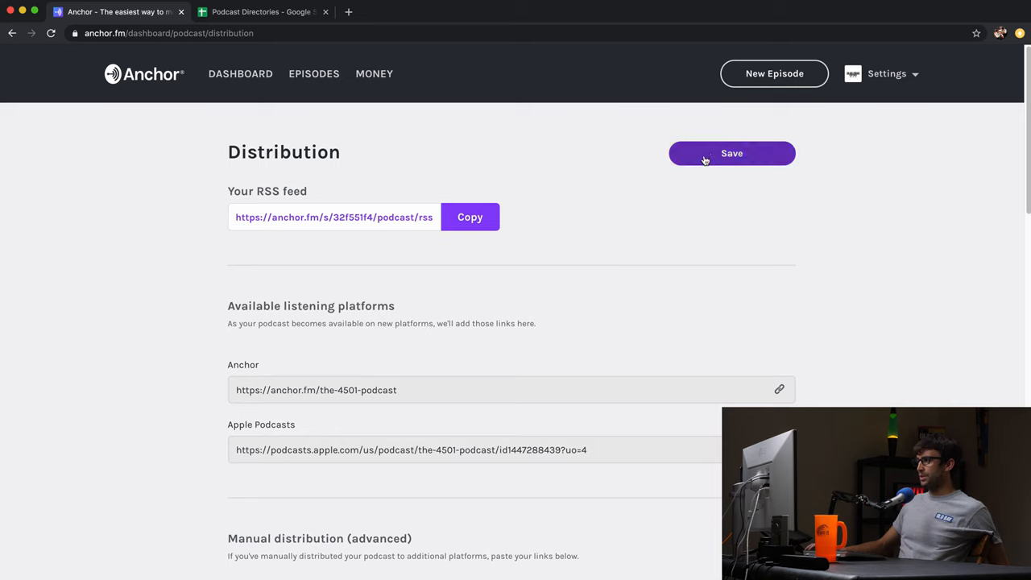
scroll(down, 3)
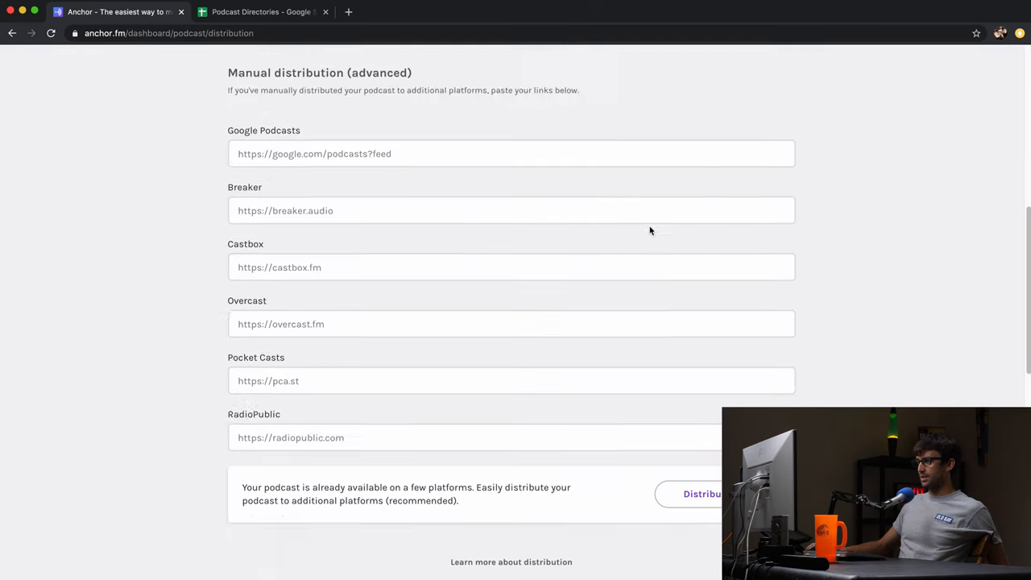
scroll(down, 3)
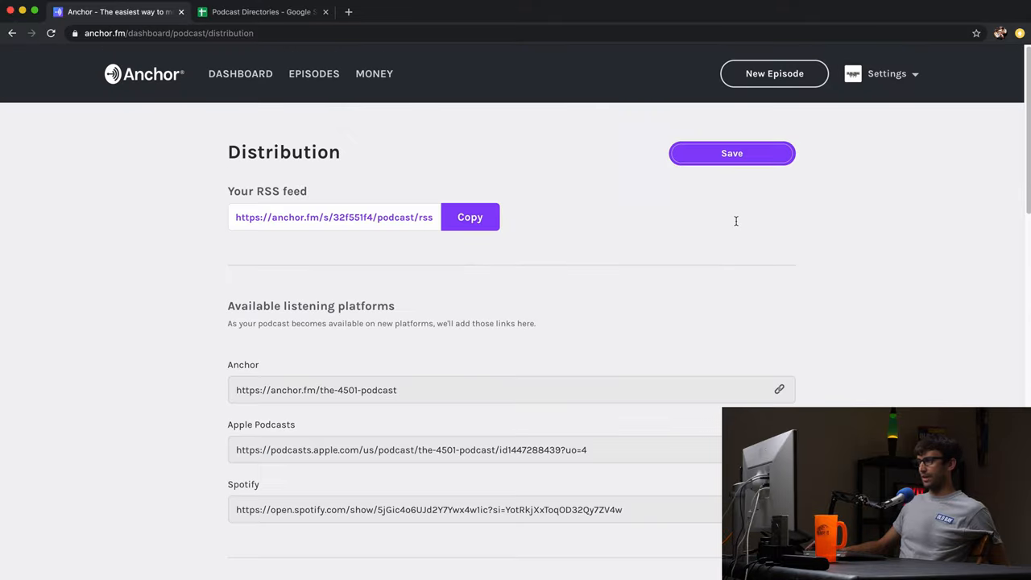
click(240, 73)
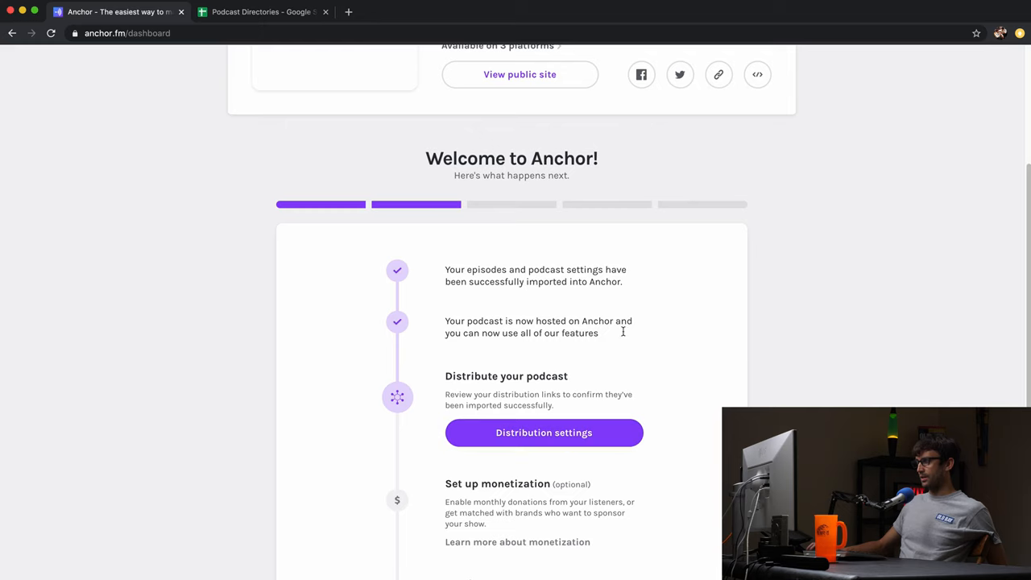
Choose Distribute now, confirm the podcast details, and approve automatic distribution
click(544, 432)
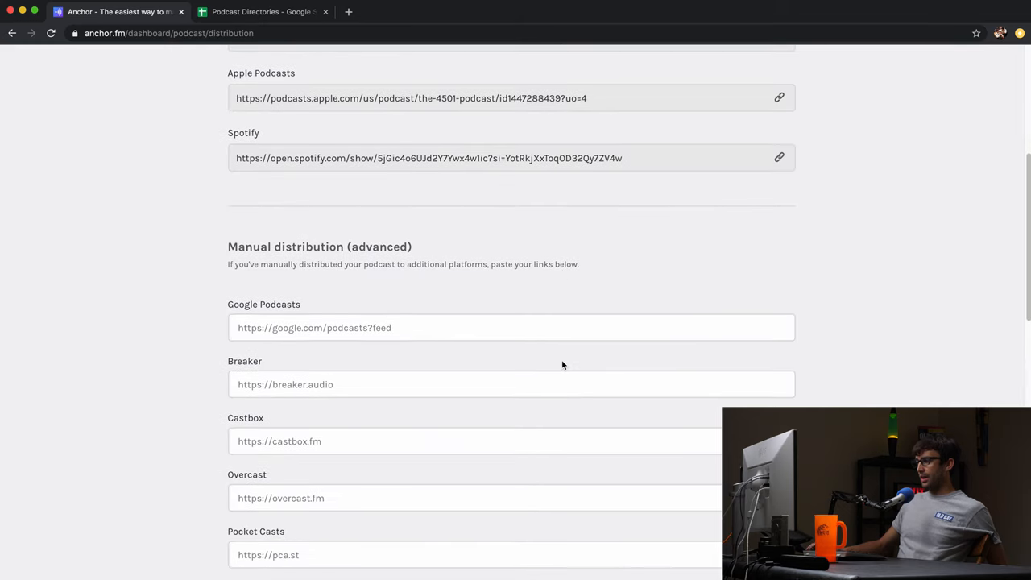
scroll(down, 3)
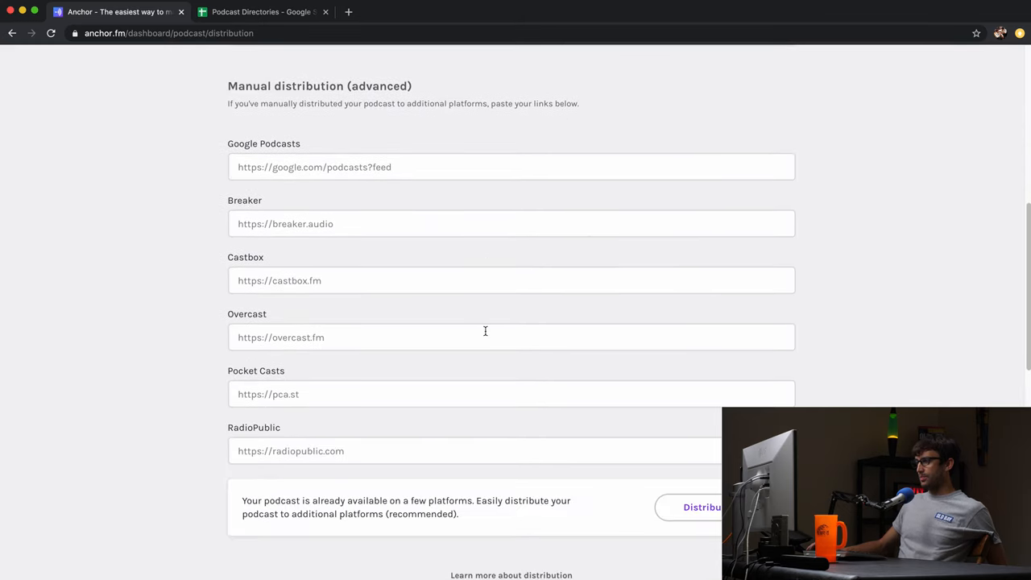
scroll(down, 3)
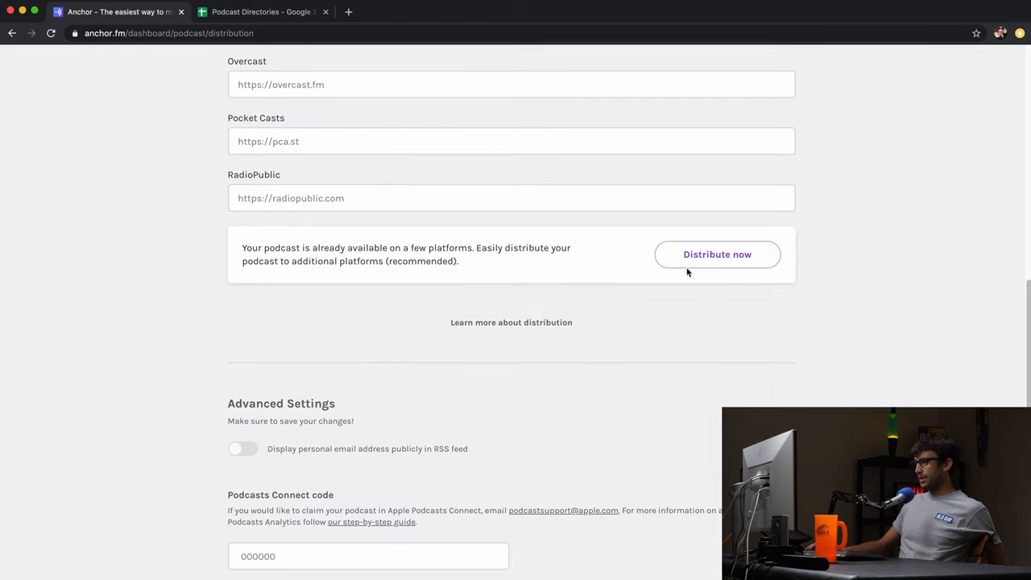
click(717, 253)
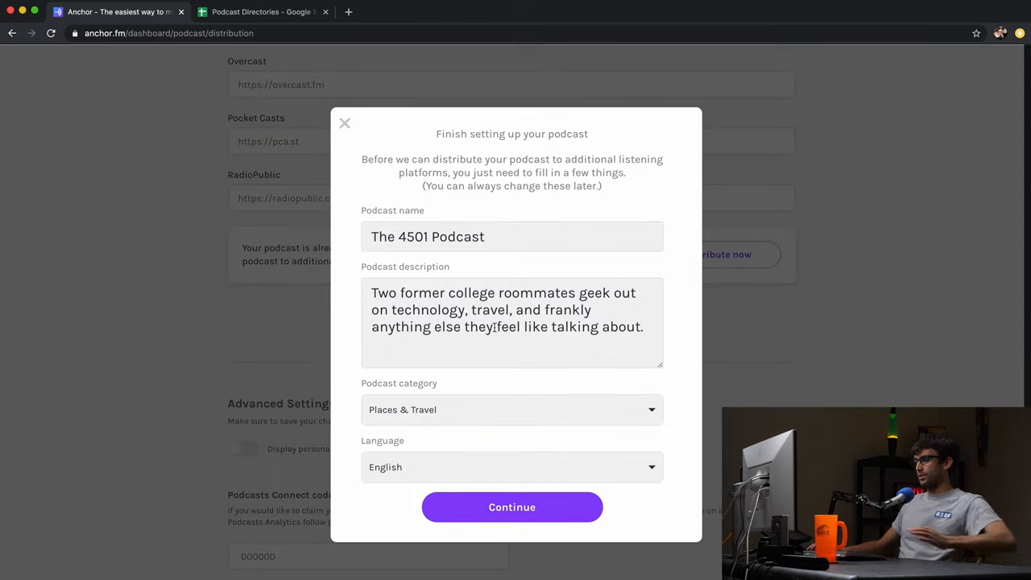
click(511, 507)
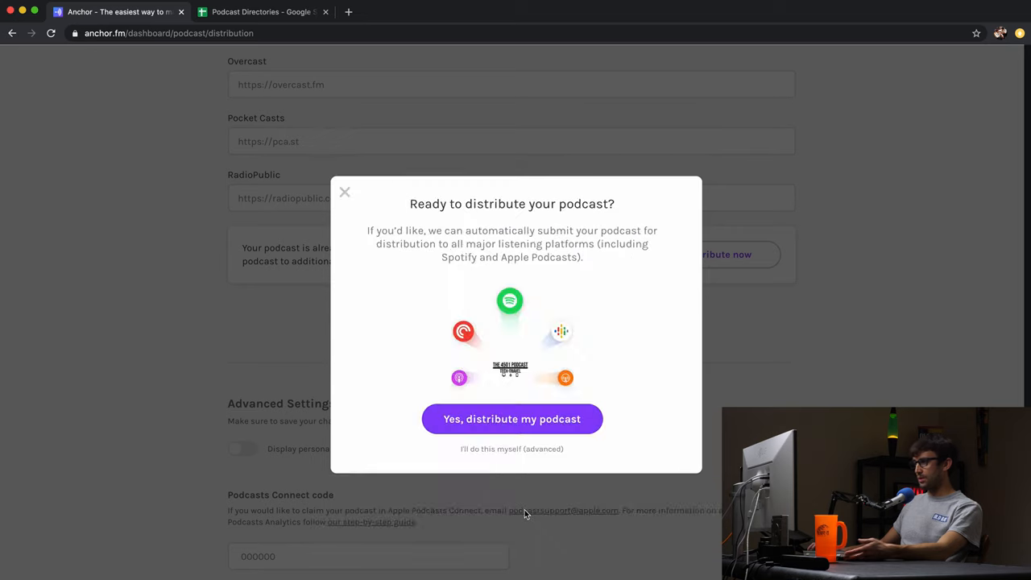
mouse_move(523, 423)
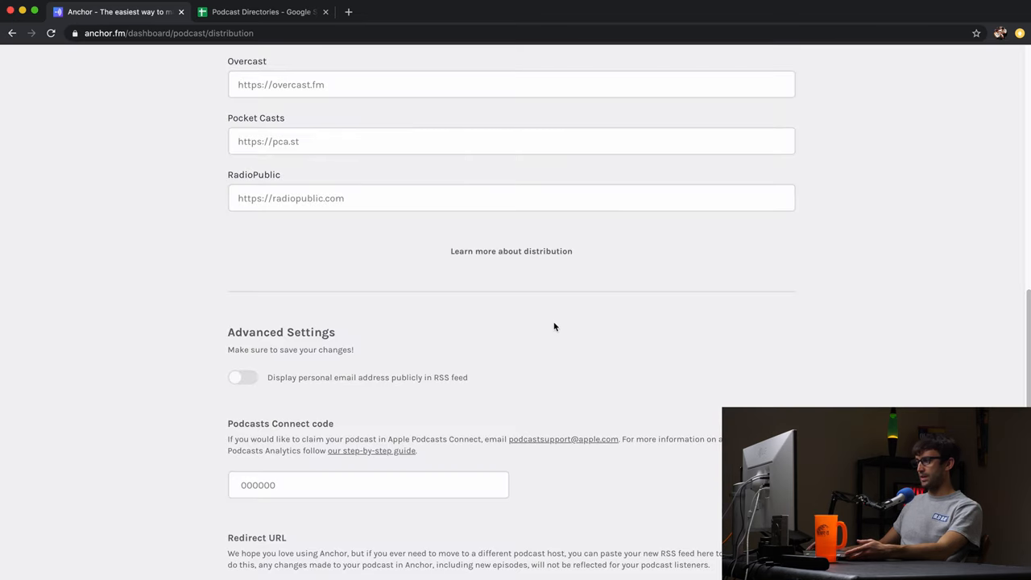
scroll(up, 3)
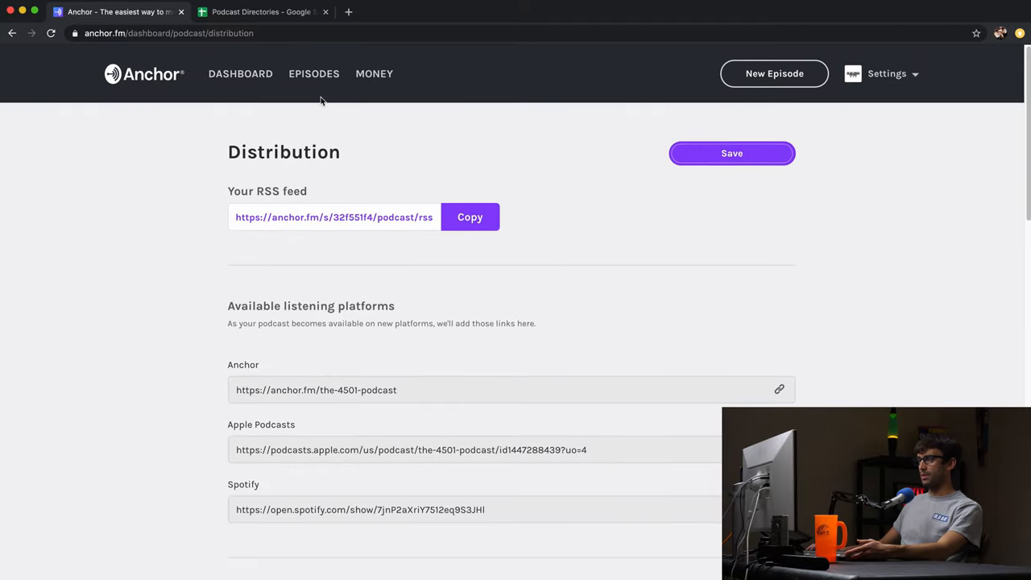
Choose 'Not right now, thanks' under Set up monetization on the Dashboard checklist
click(240, 73)
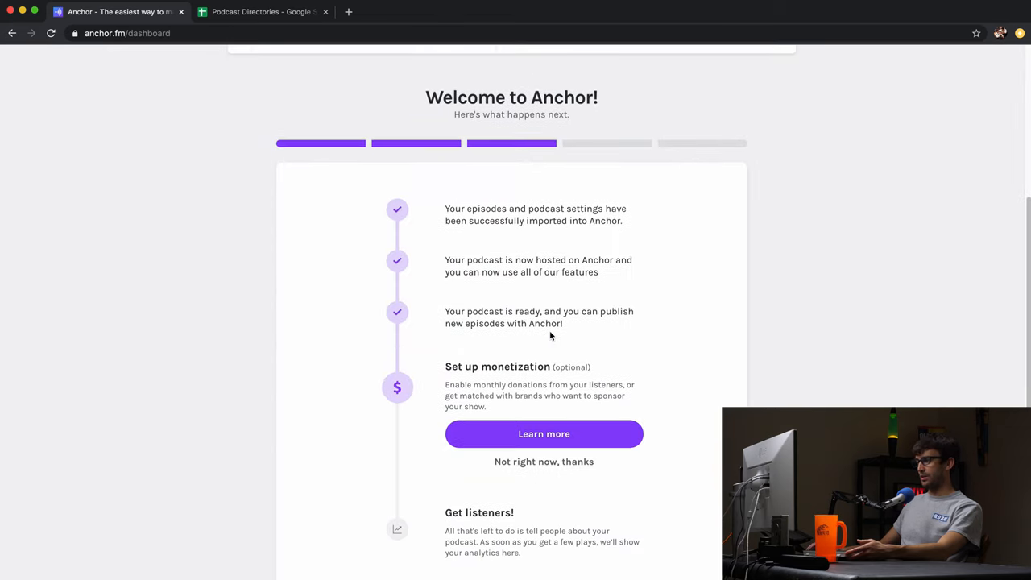
scroll(down, 3)
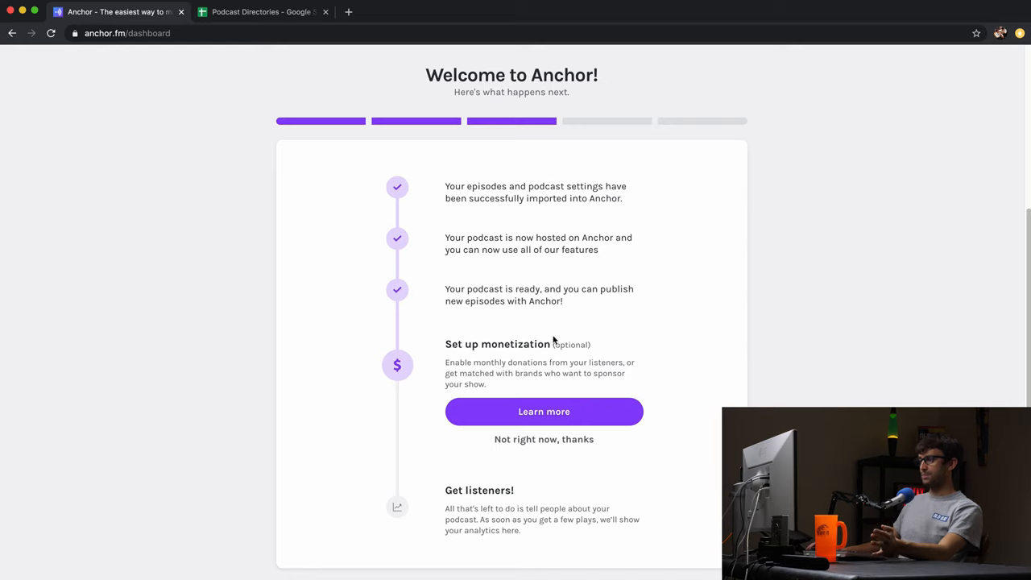
click(543, 439)
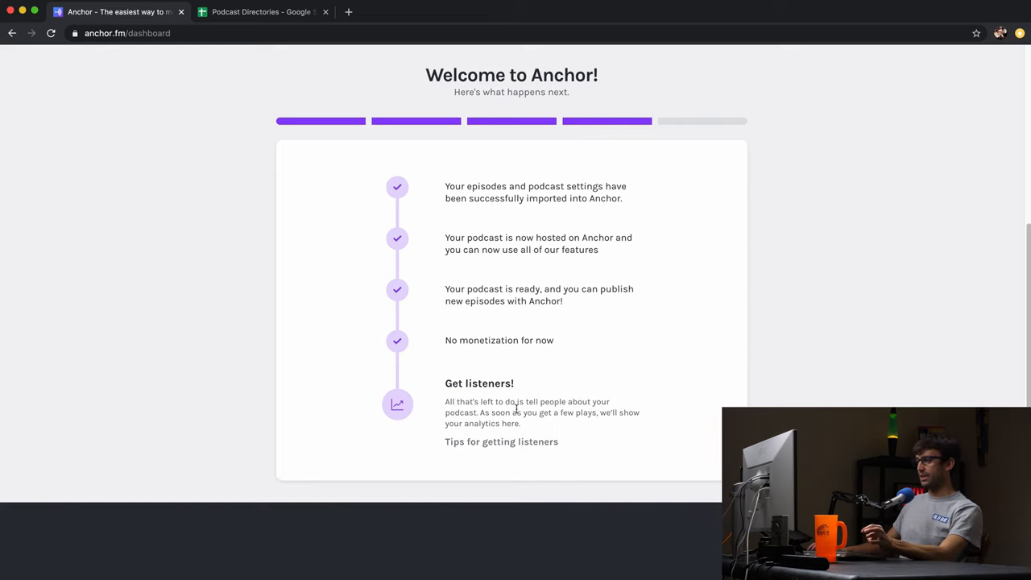
scroll(down, 3)
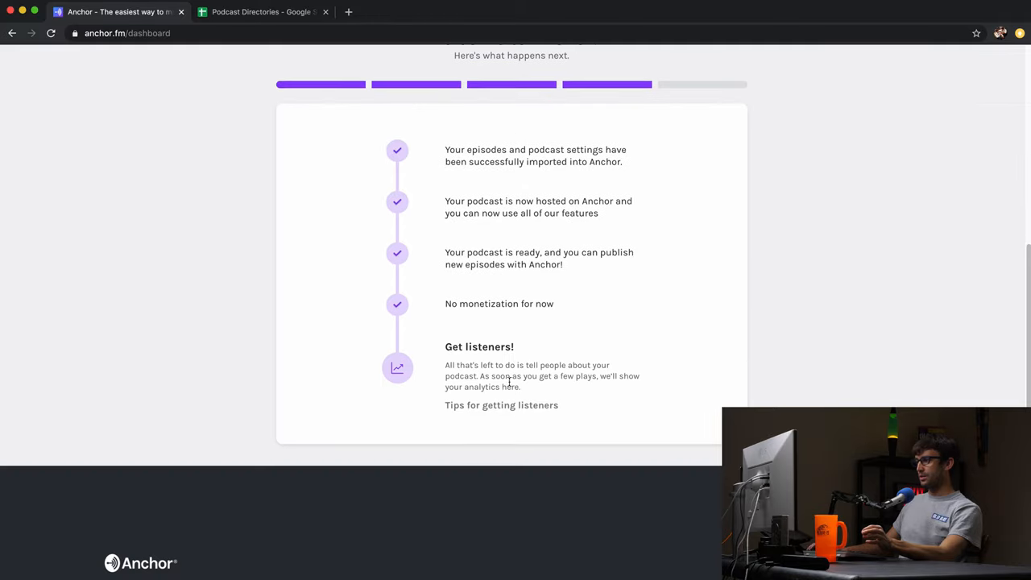